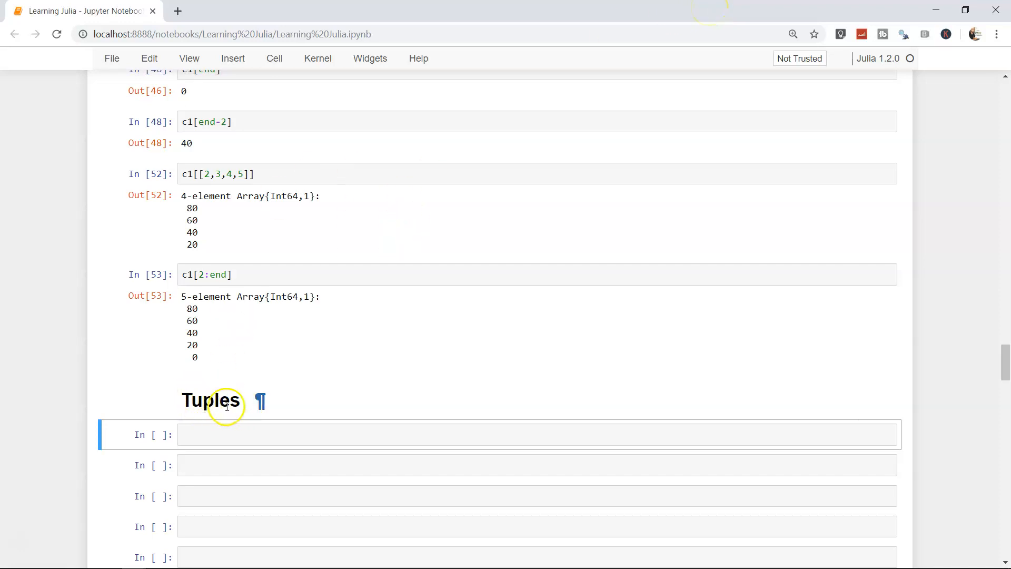
Define the array a1 = [1,2,3,4,5] in the first Tuples cell
scroll(down, 3)
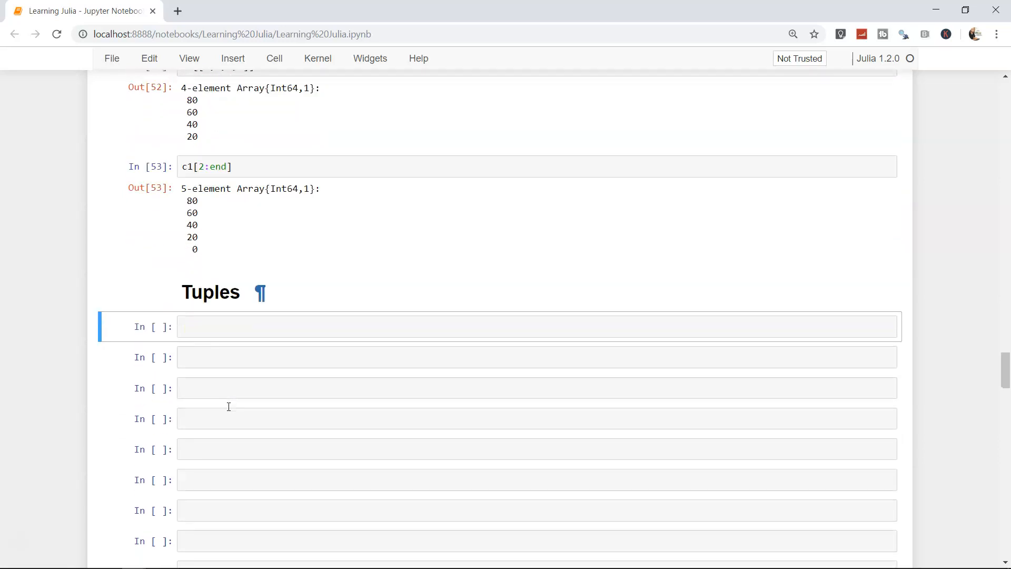
scroll(down, 3)
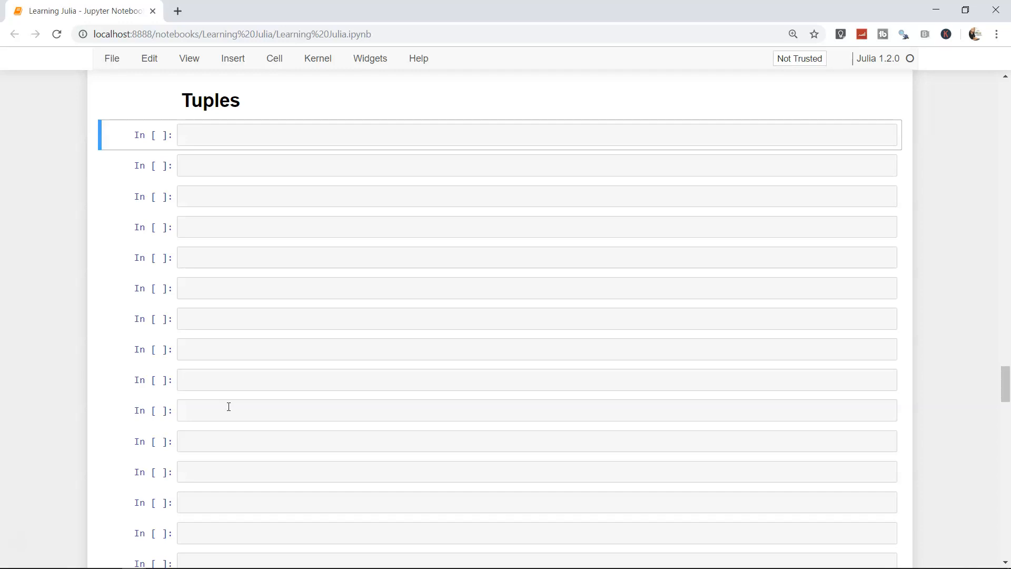
text(a1)
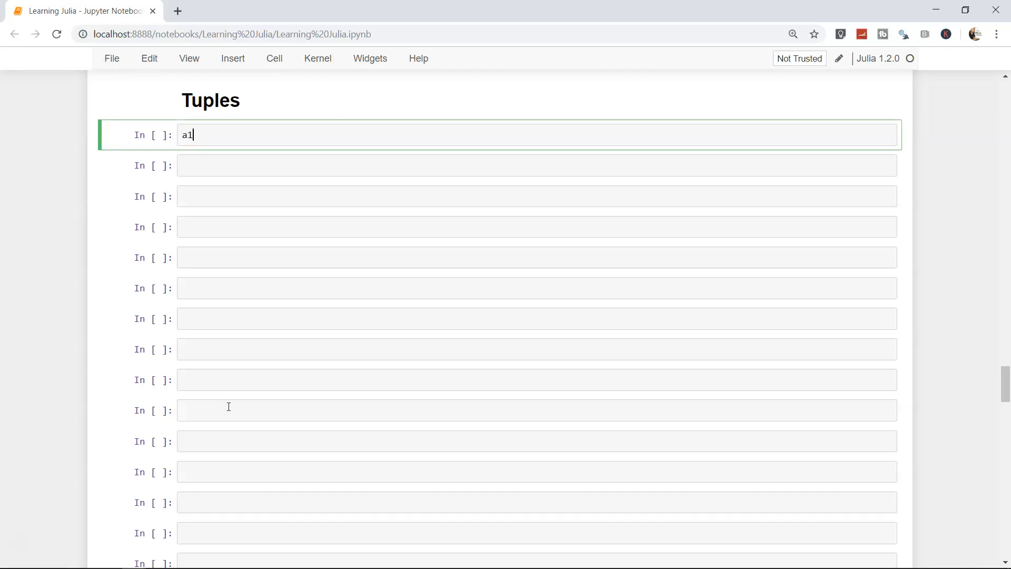
text(= [])
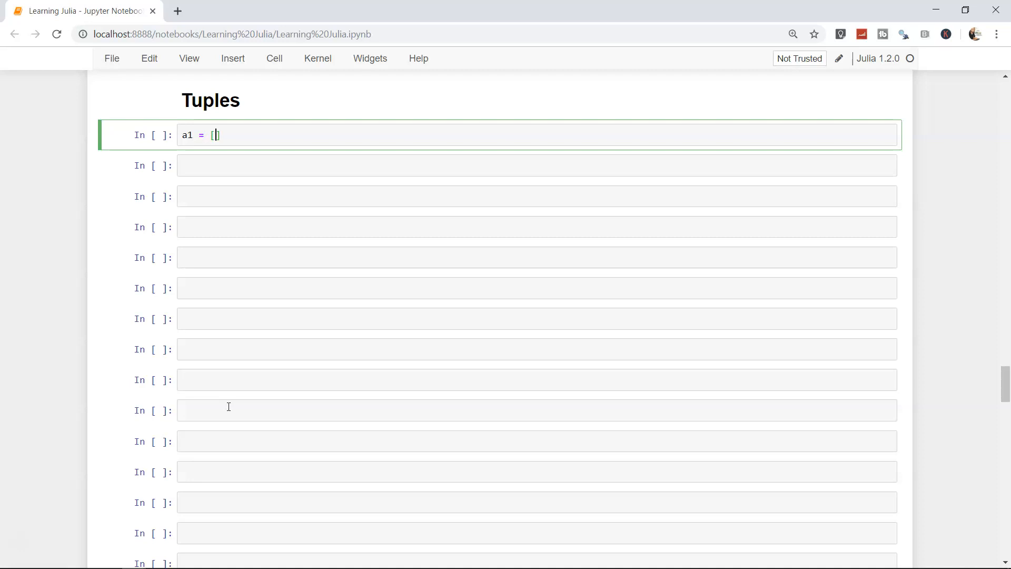
text(1,2,3,4,5)
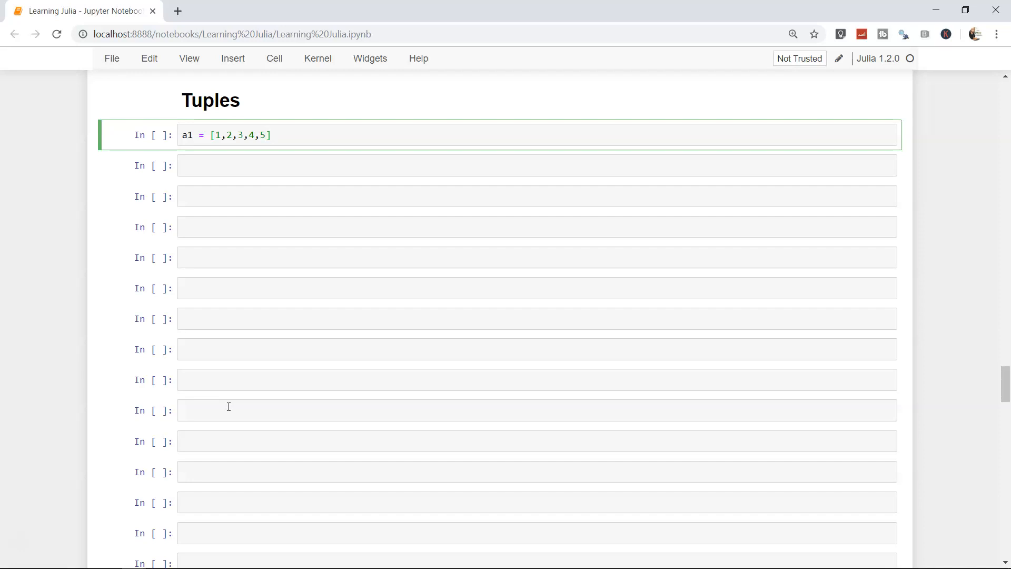
Define the tuple t1 = (1,2,3,4,5) and run the cell, outputting (1, 2, 3, 4, 5)
text(t1 =)
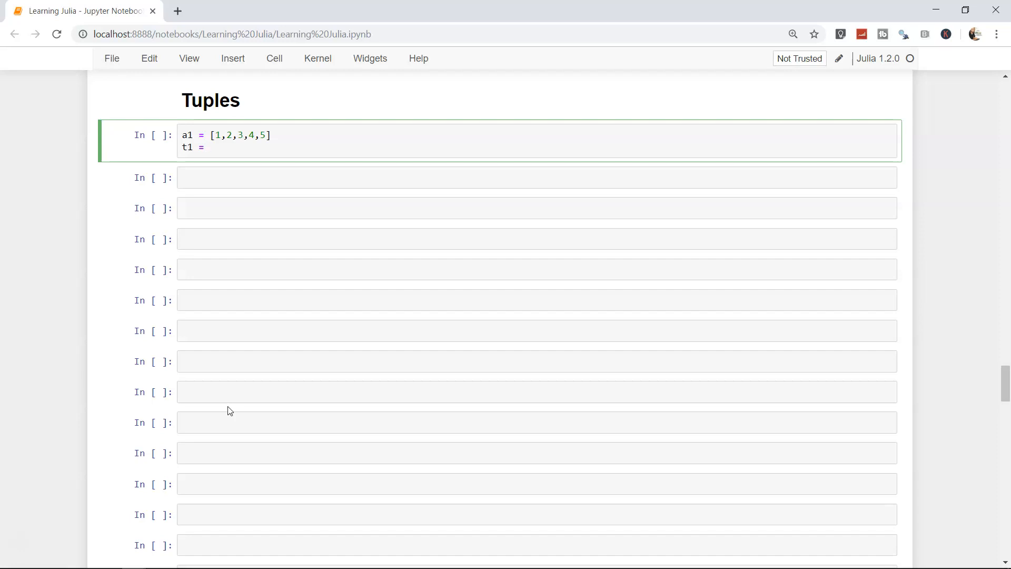
text((1,2,3)
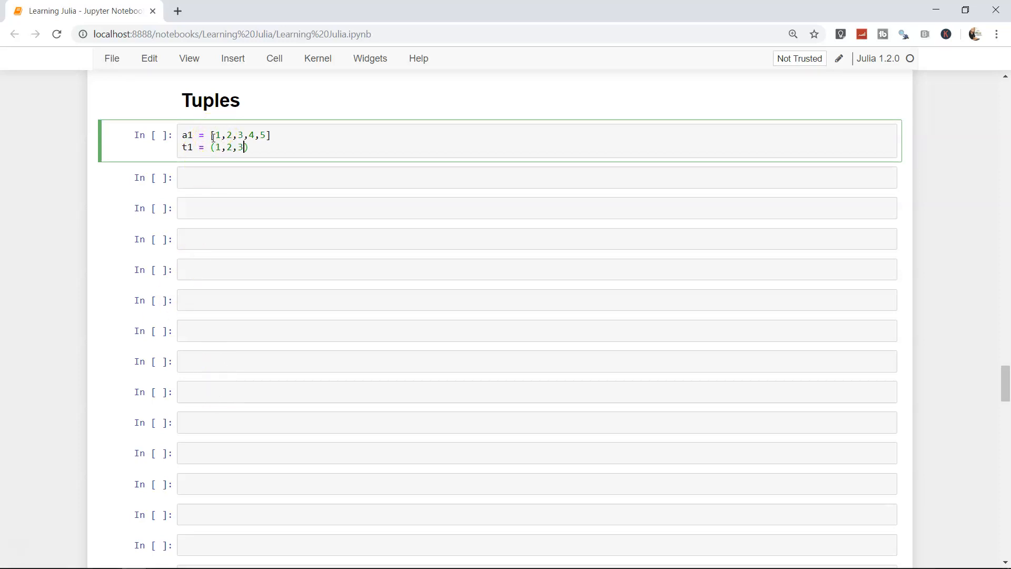
text(,4,5)
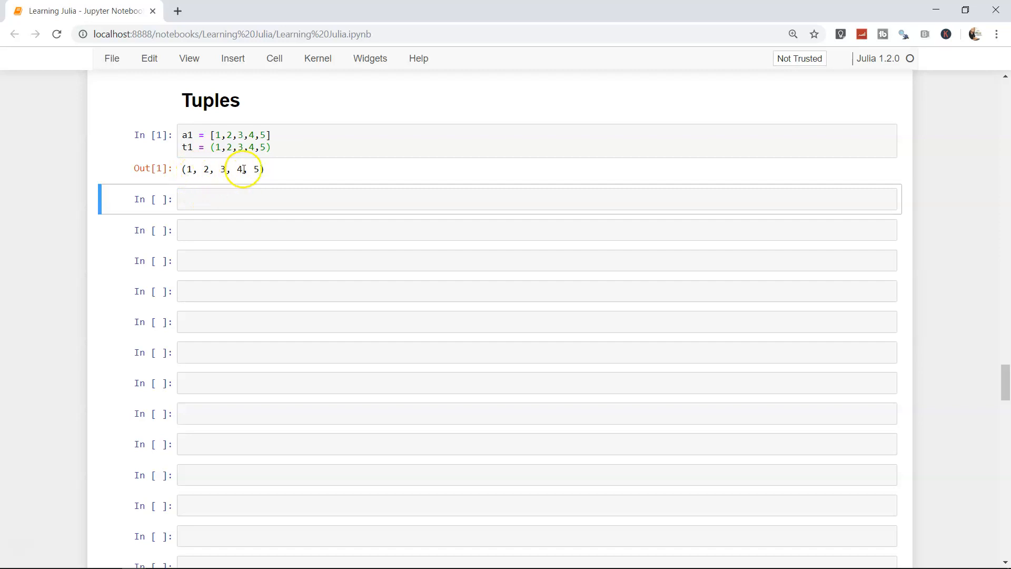
mouse_move(210, 173)
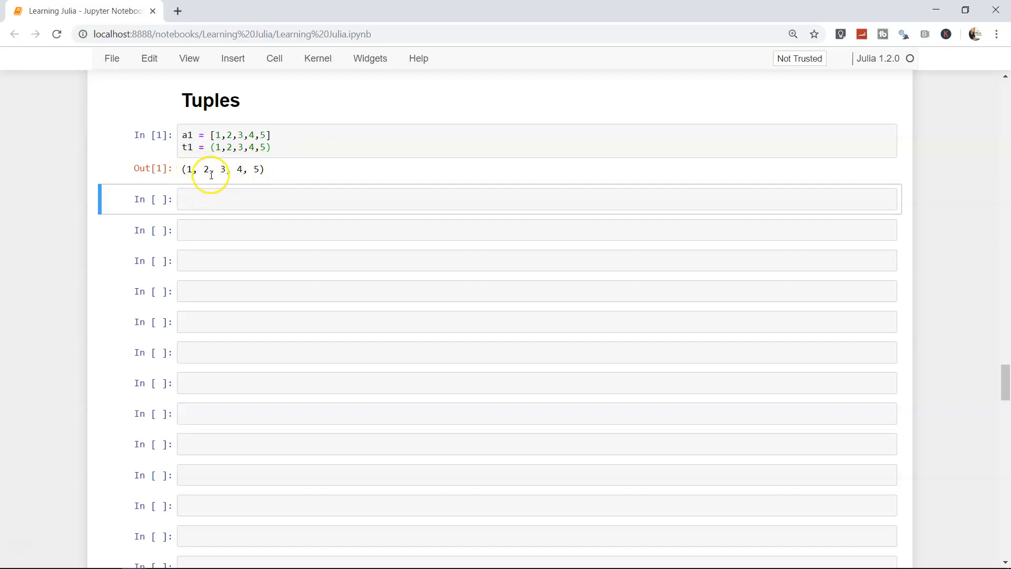
mouse_move(202, 200)
text(a1)
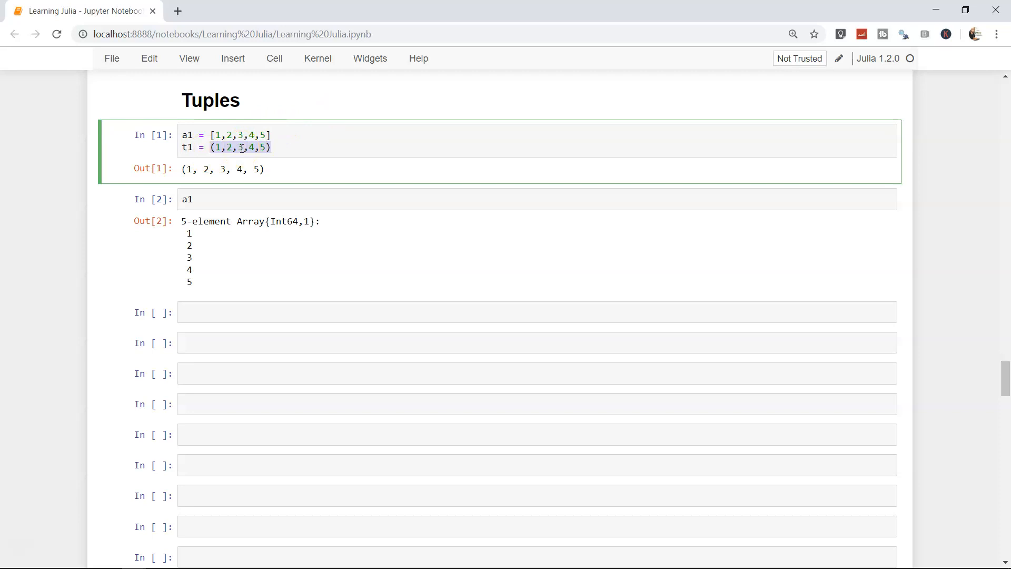
Assign a1[1] = 6 and display the updated array 6, 2, 3, 4, 5
click(211, 313)
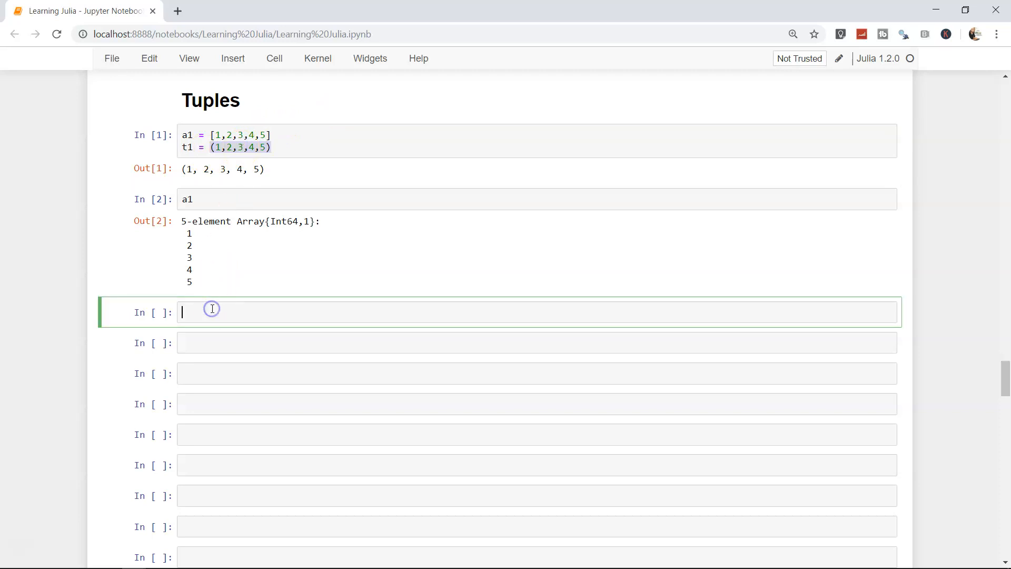
text(a1)
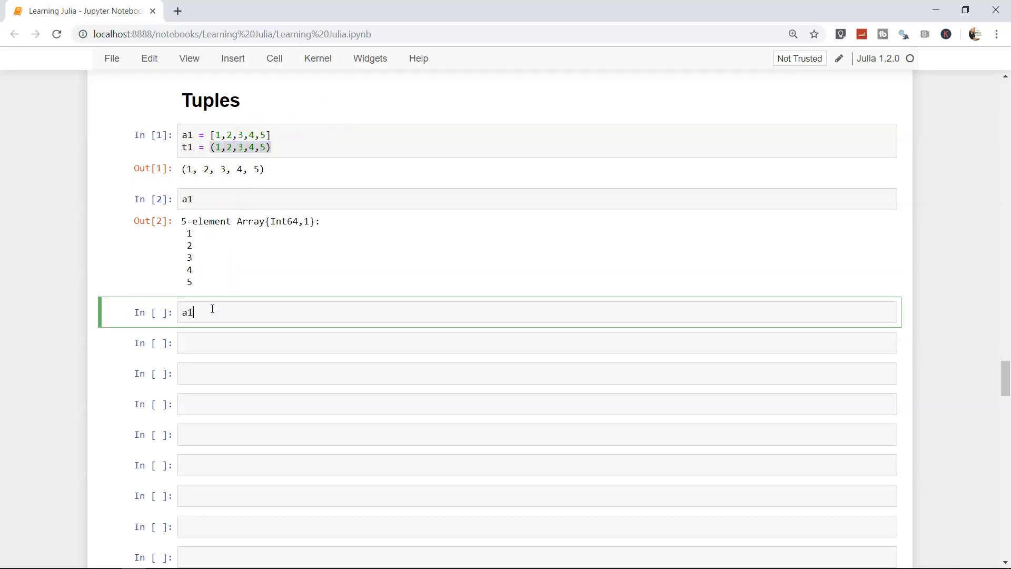
text([1])
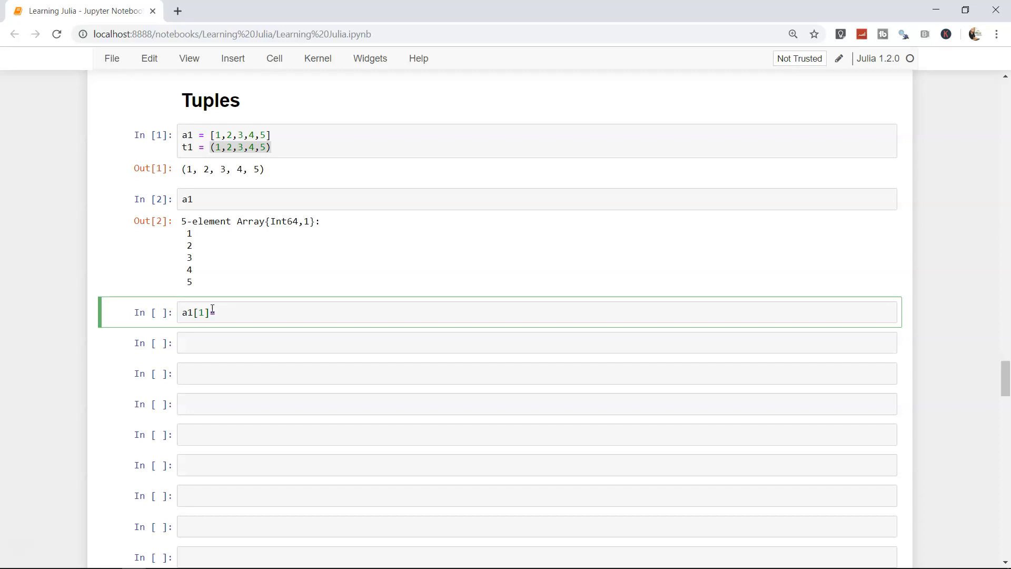
text(=6)
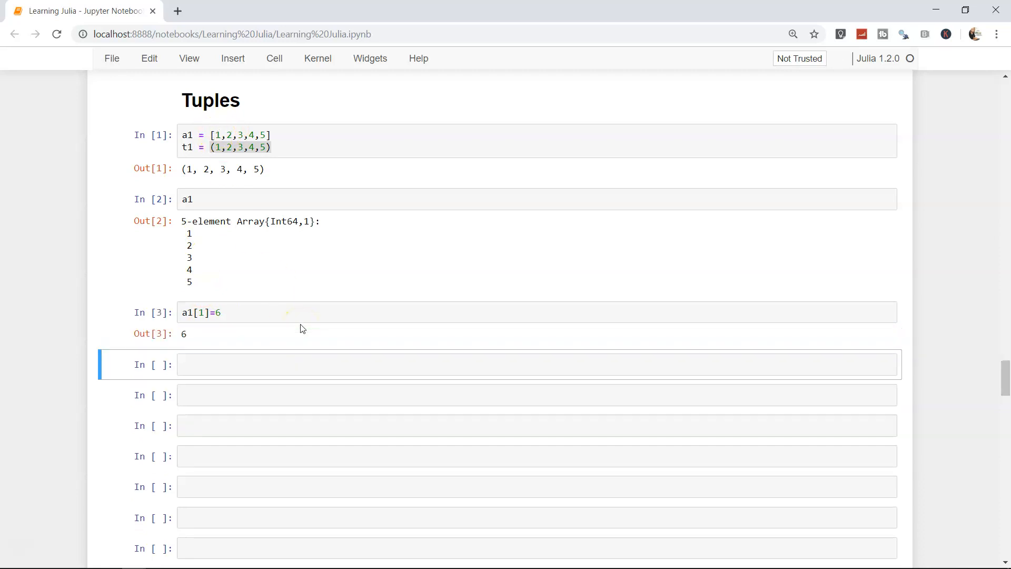
text(a1)
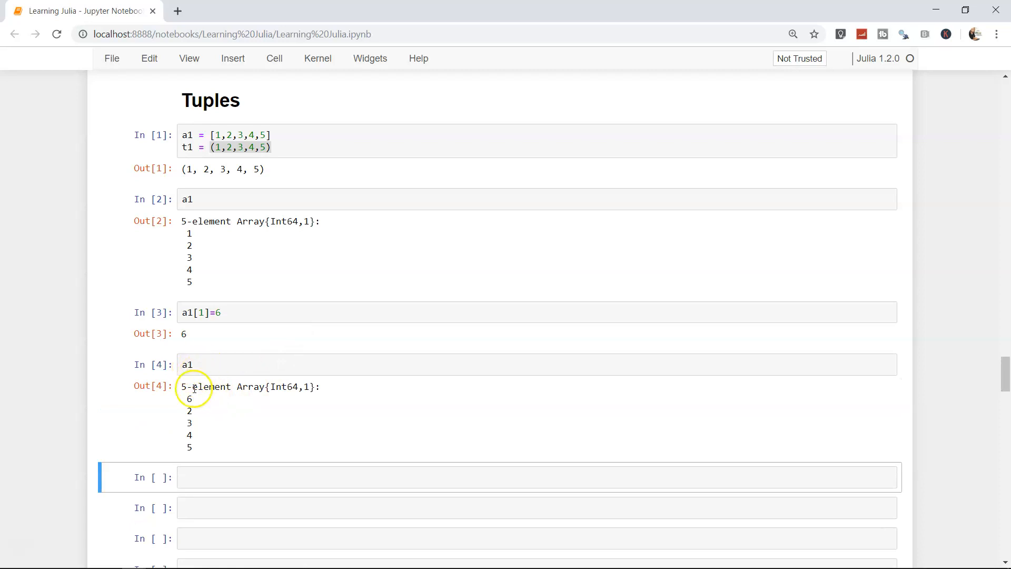
mouse_move(223, 222)
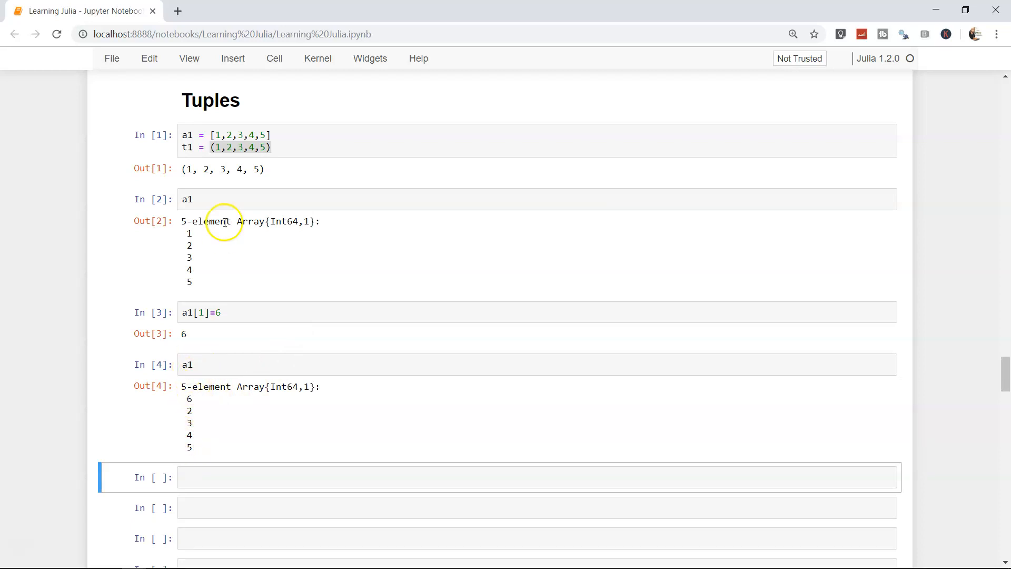
mouse_move(189, 400)
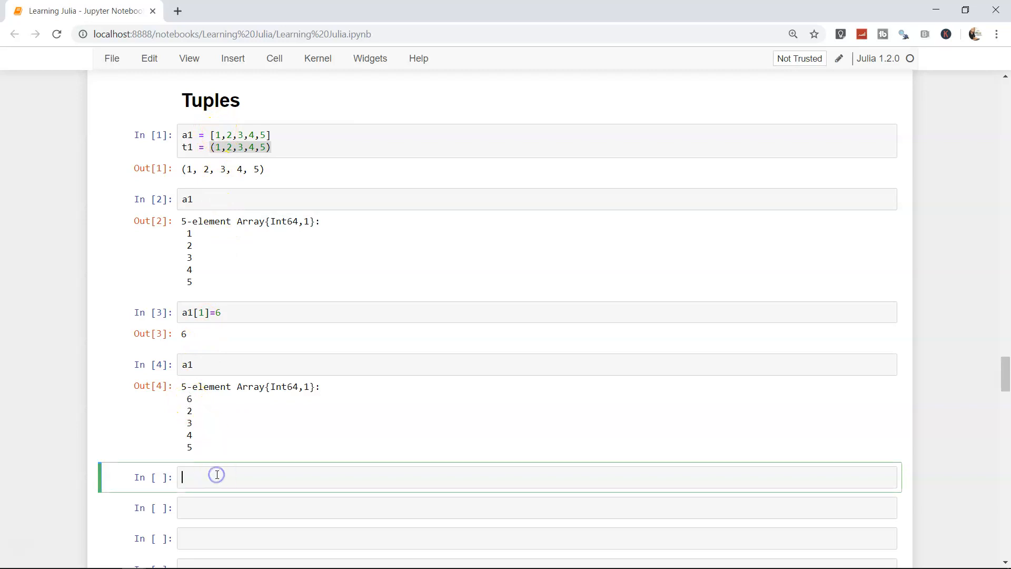
Assign t1[1] = 6, producing a MethodError, and save the notebook
text(t1[])
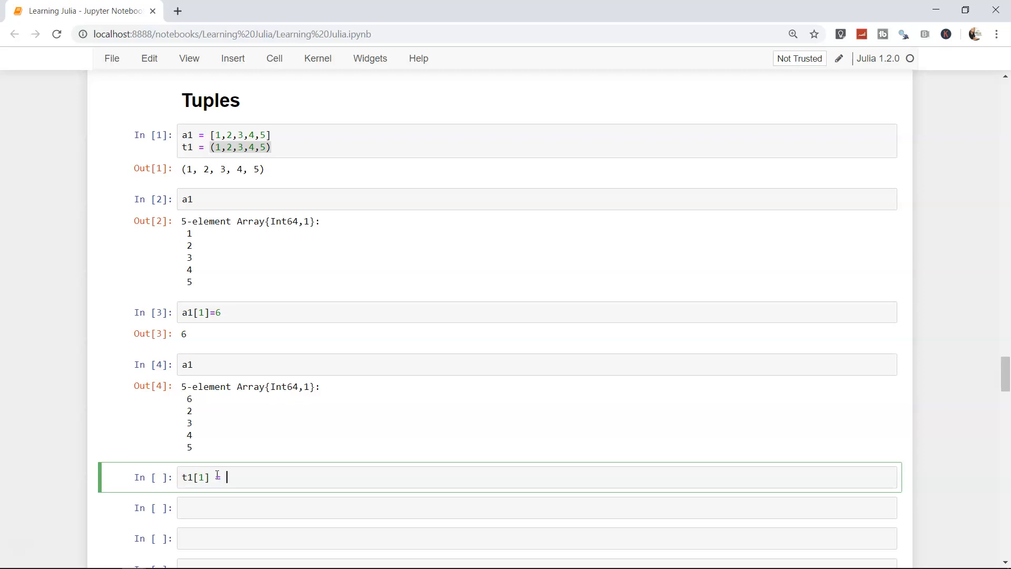
text(=)
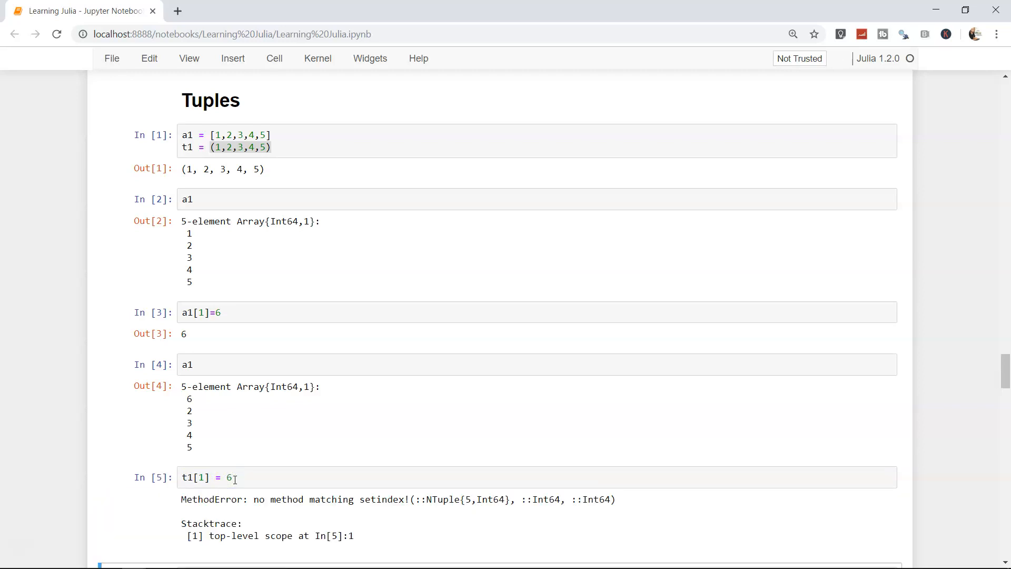
scroll(down, 3)
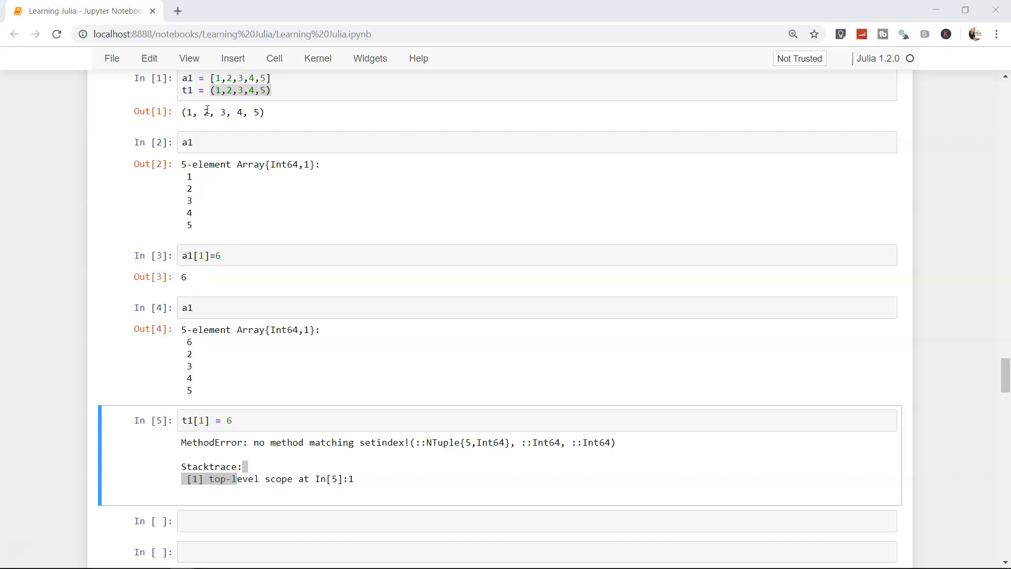
key(ctrl+s)
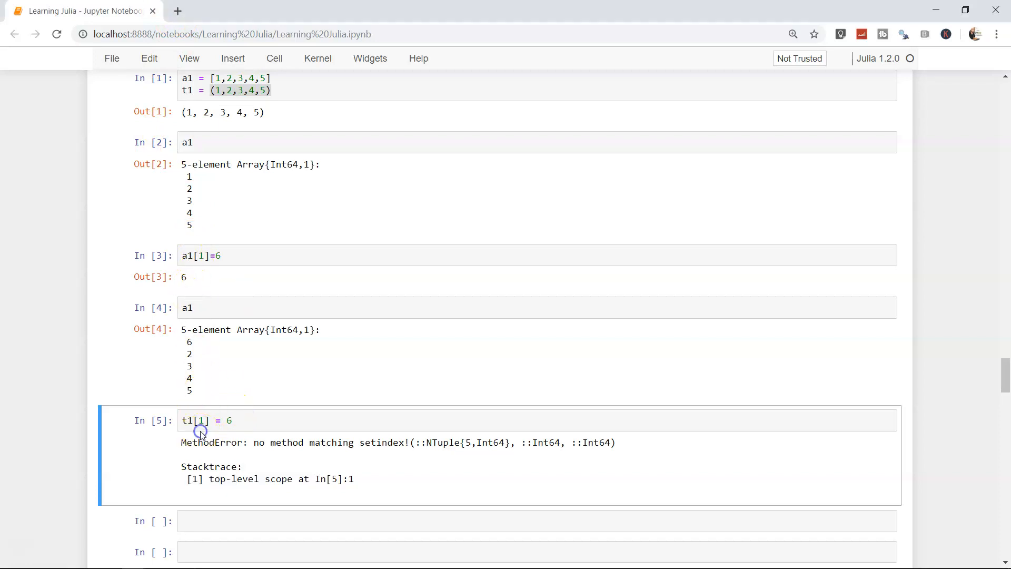
Slice t1[1:3] to get (1, 2, 3) and t1[3:end] to get (3, 4, 5)
text(t)
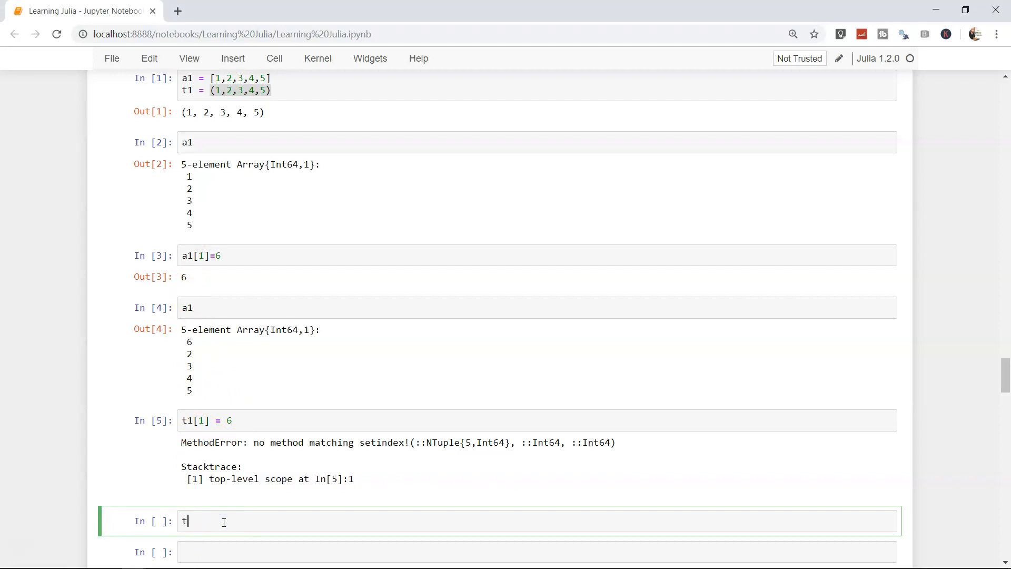
text(1[])
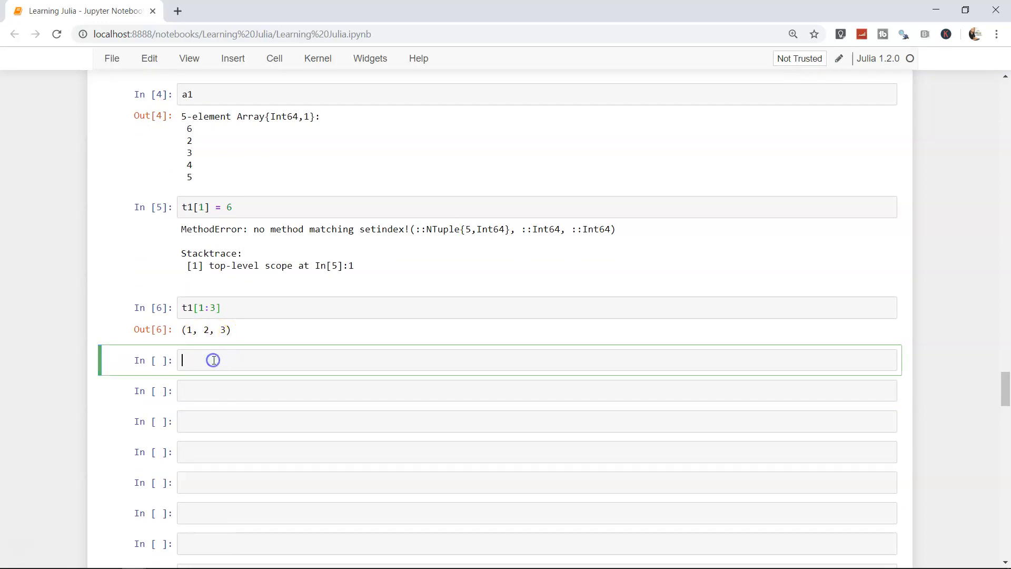
text(t1[])
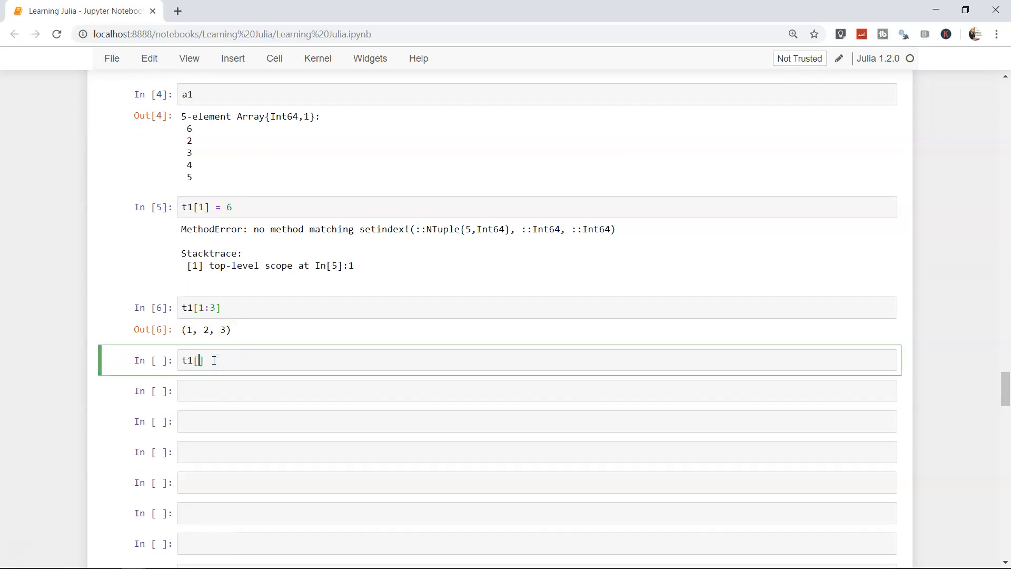
text(3:end)
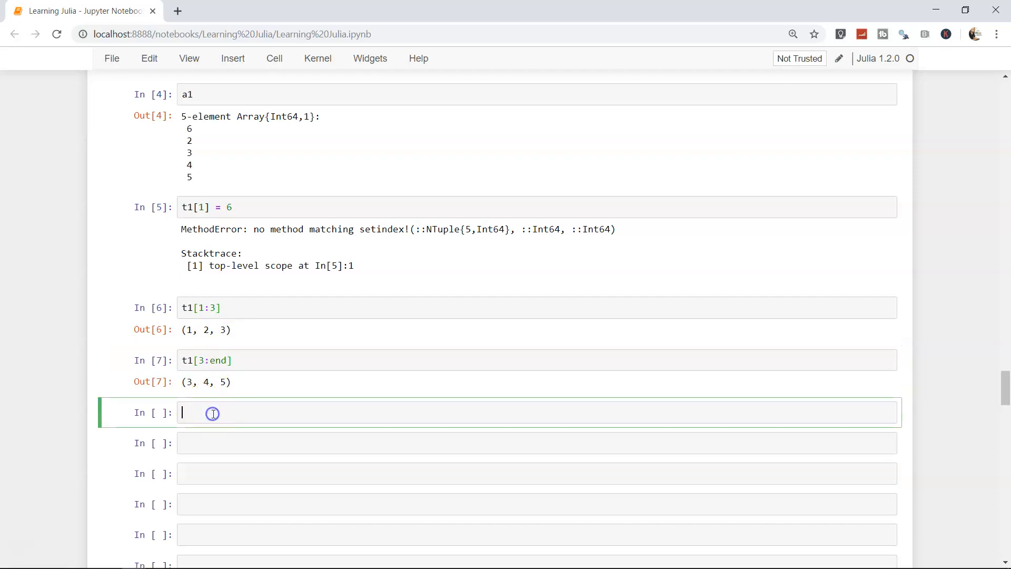
Define the nested tuple t2 = ((1,3),(2,5))
text(t2)
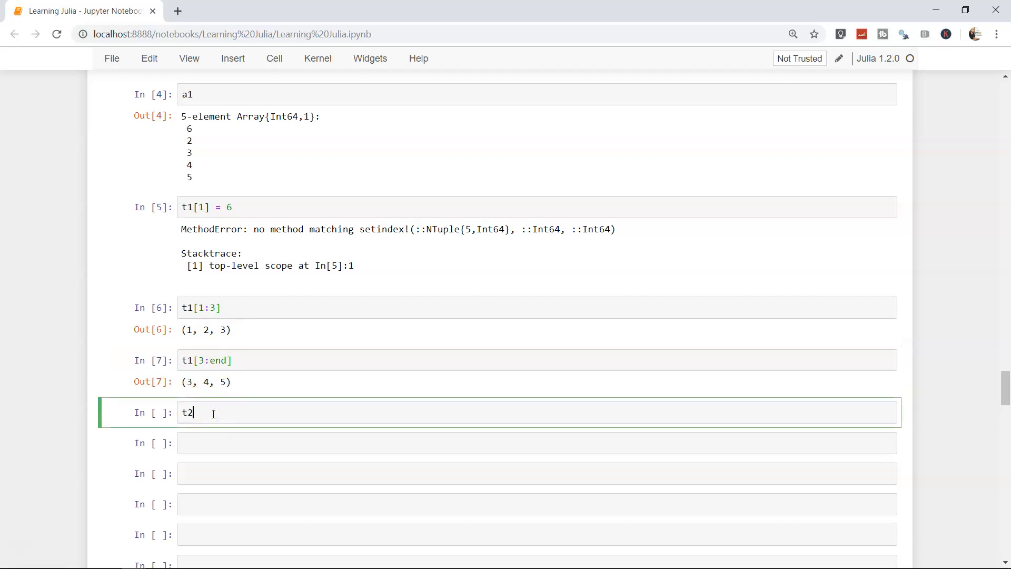
text(=)
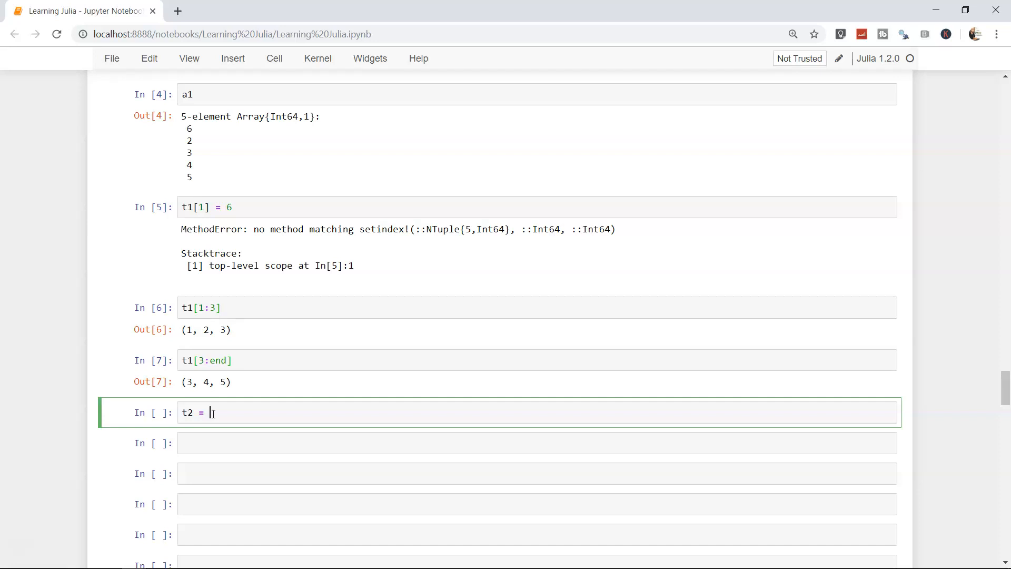
text(()
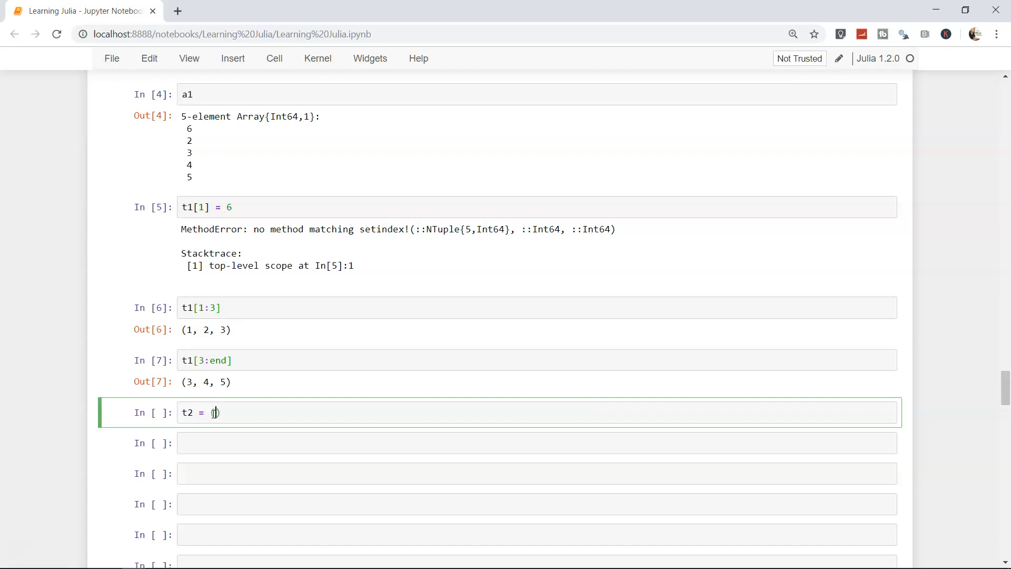
text((1,3))
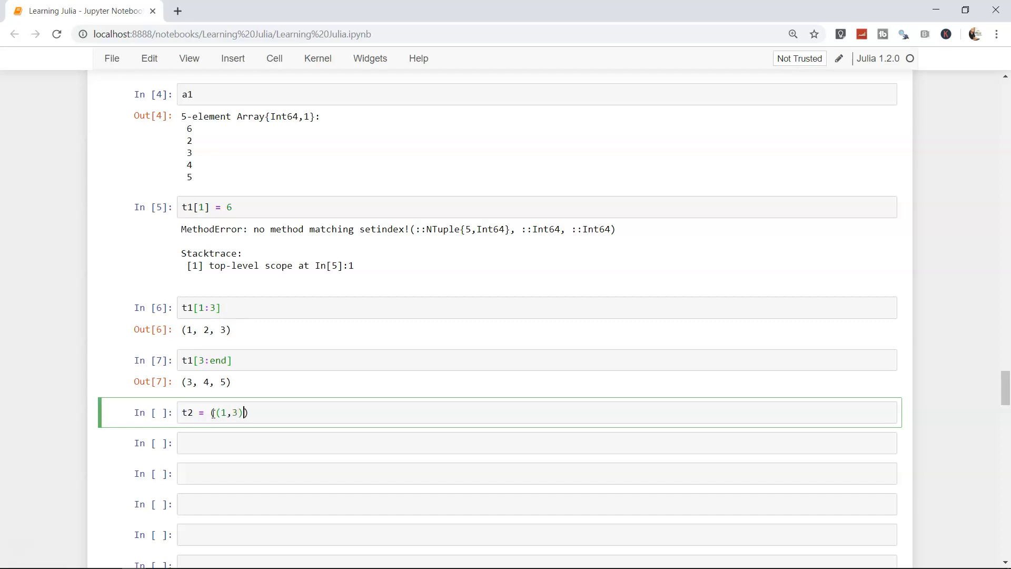
text(,(2,5))
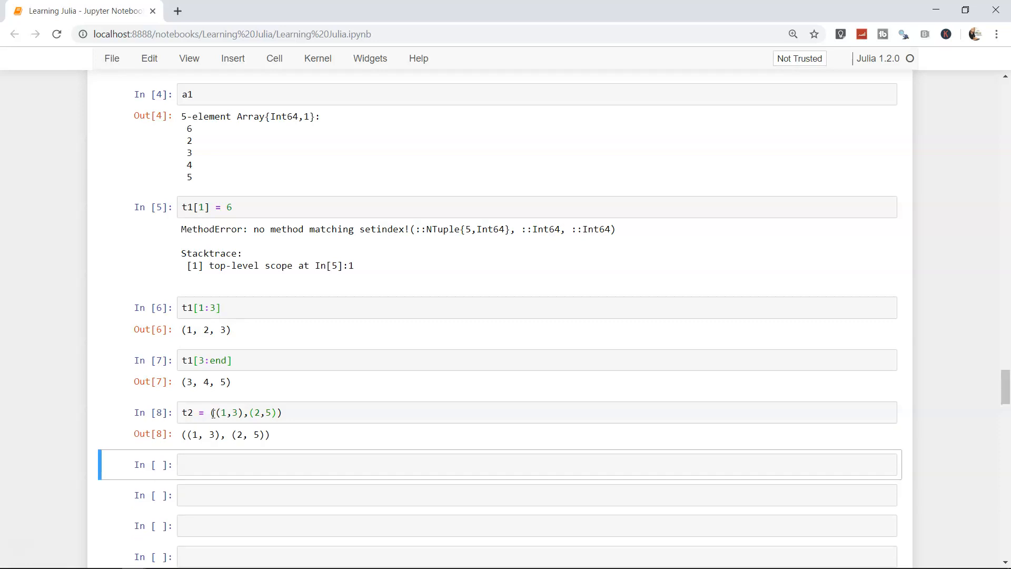
drag(203, 434, 269, 434)
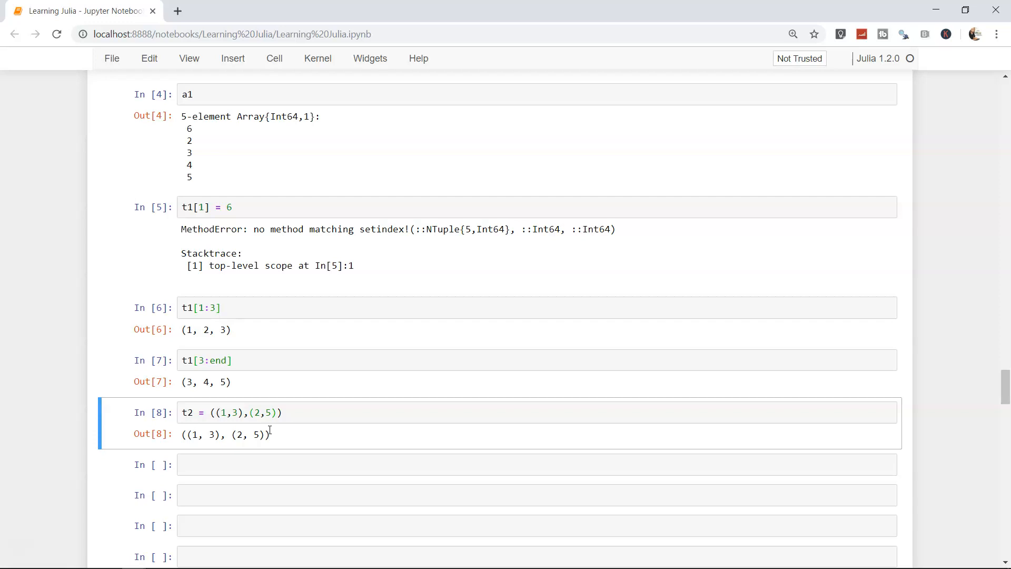
Index t2[1] to get (1, 3) and t2[1][2] to get 3
click(246, 464)
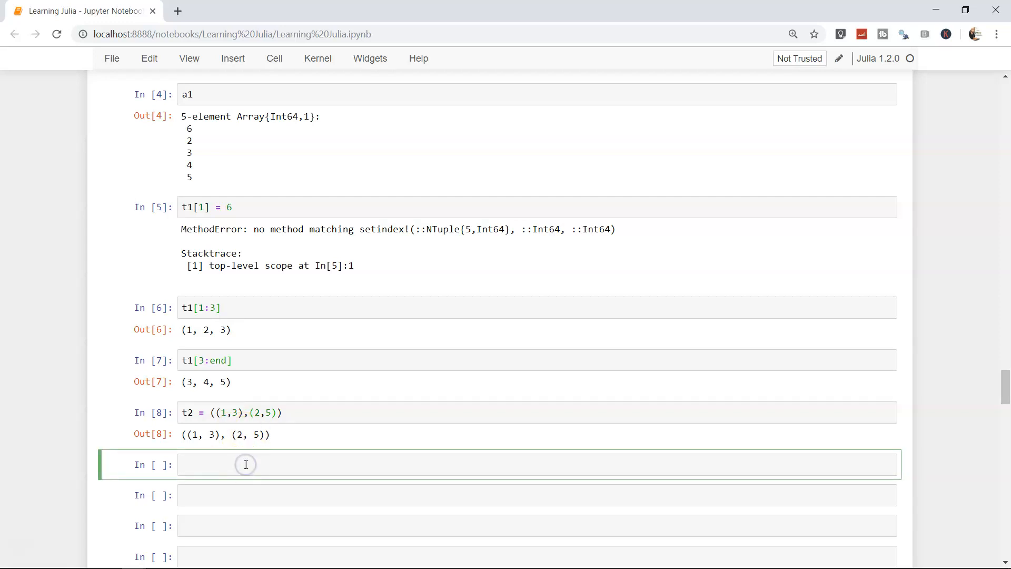
text(t2[1)
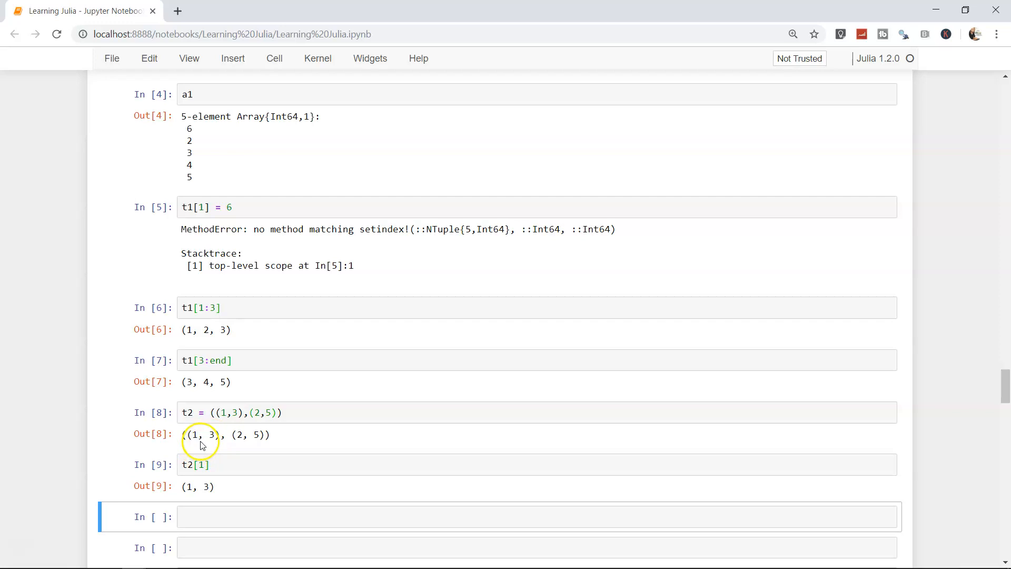
click(200, 464)
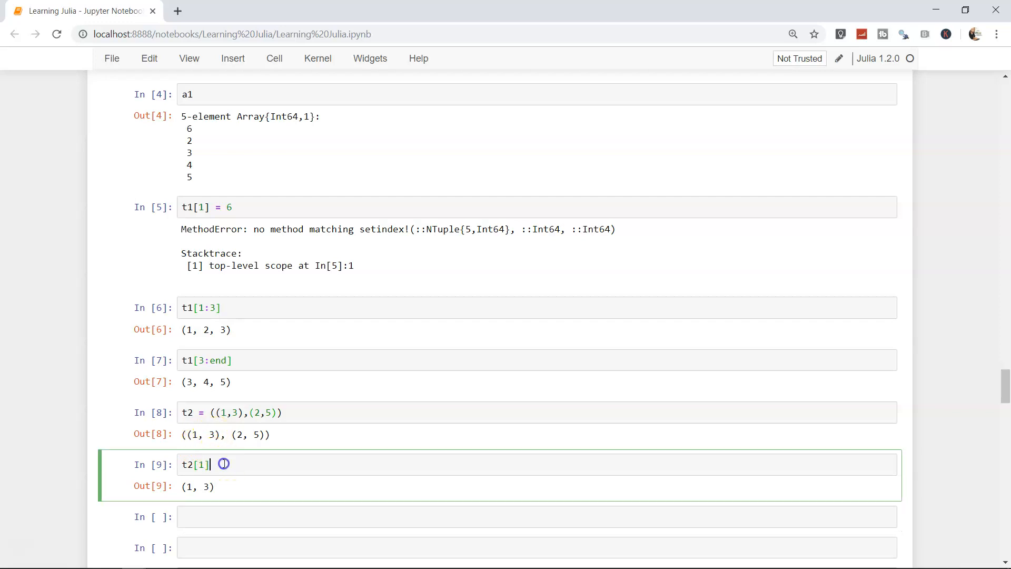
mouse_move(234, 553)
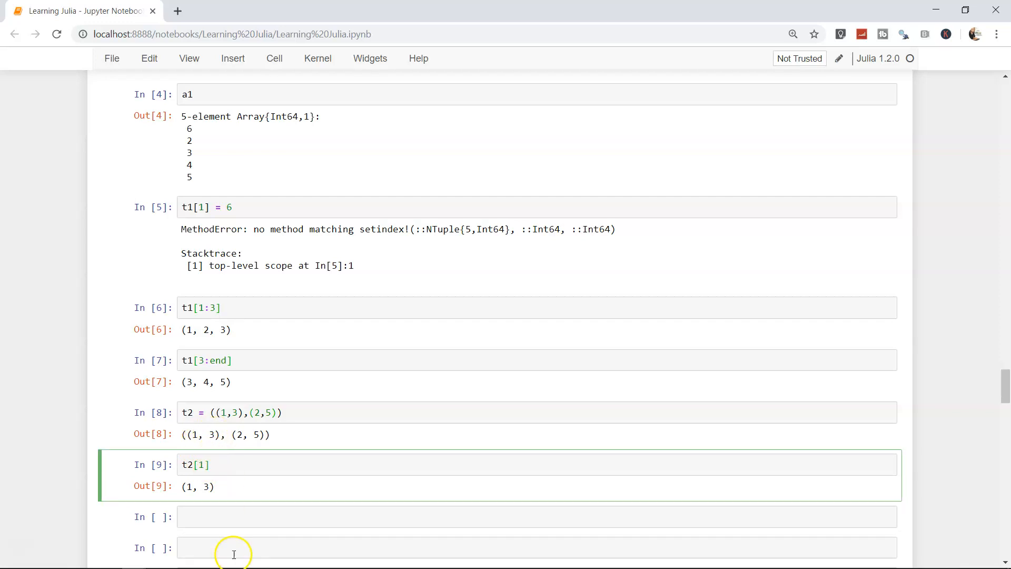
text(t2)
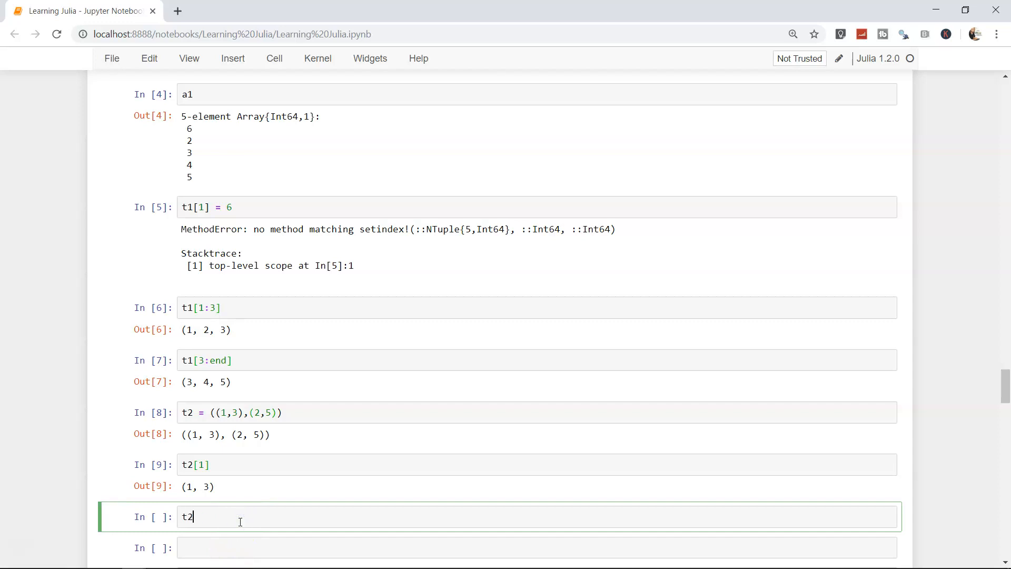
text([1][2)
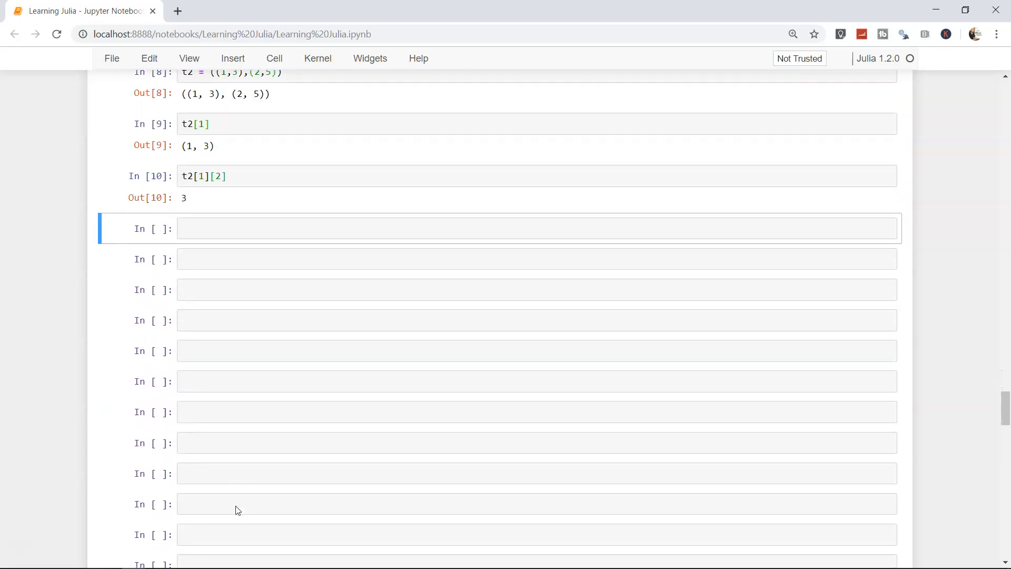
scroll(down, 3)
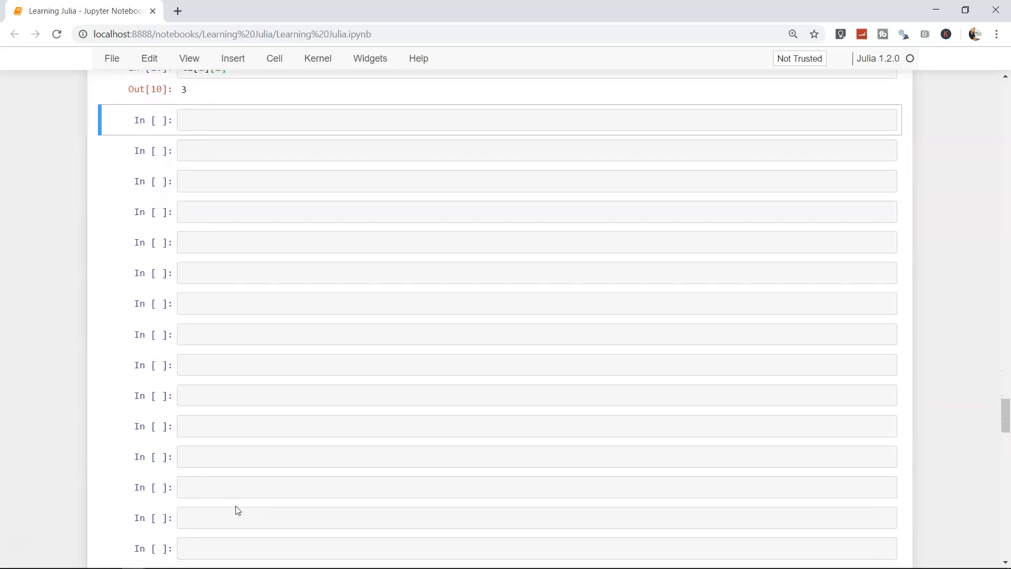
scroll(down, 3)
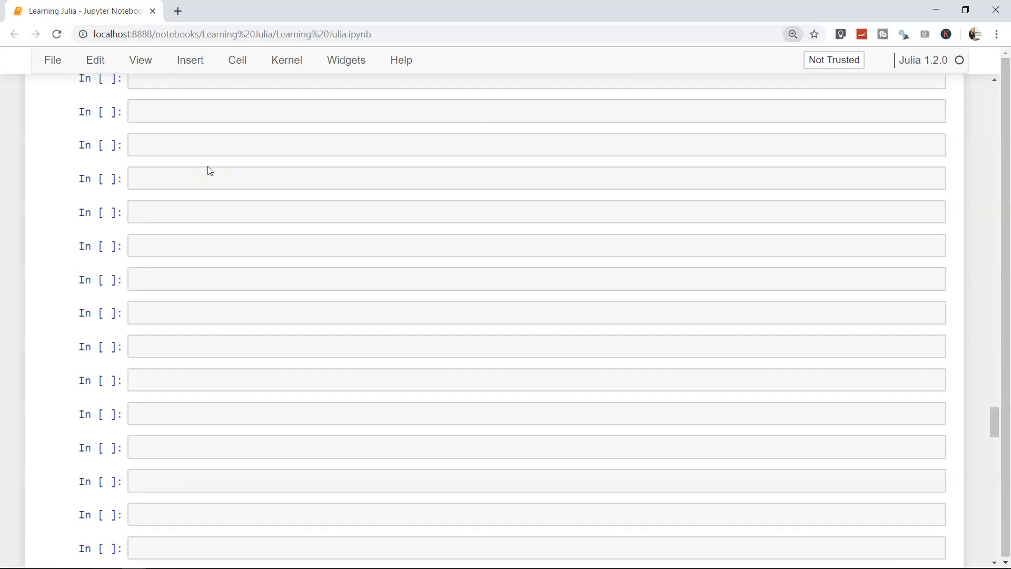
click(792, 34)
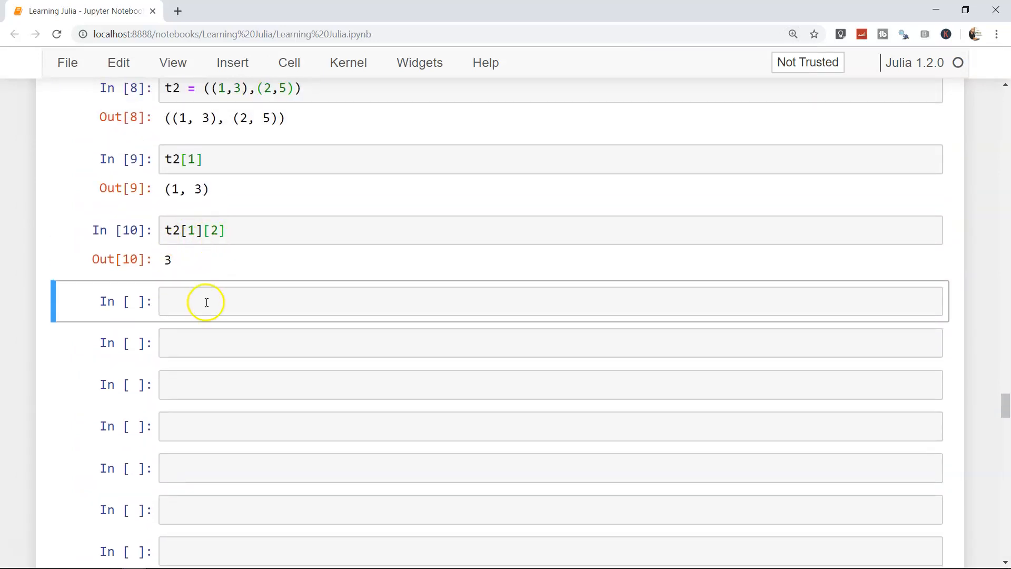
scroll(down, 3)
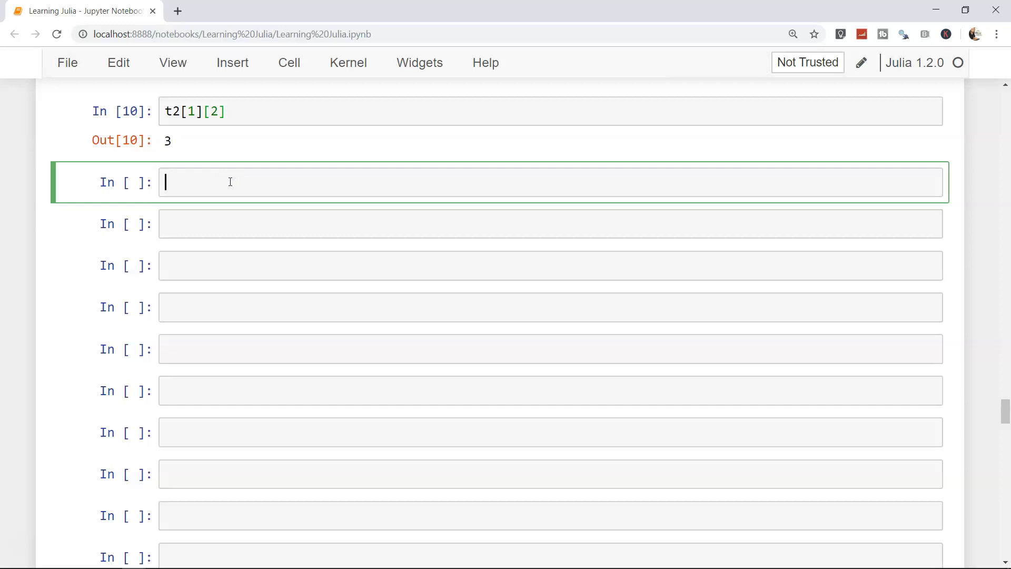
Start the named tuple marks with Science = (90,100)
text(marks)
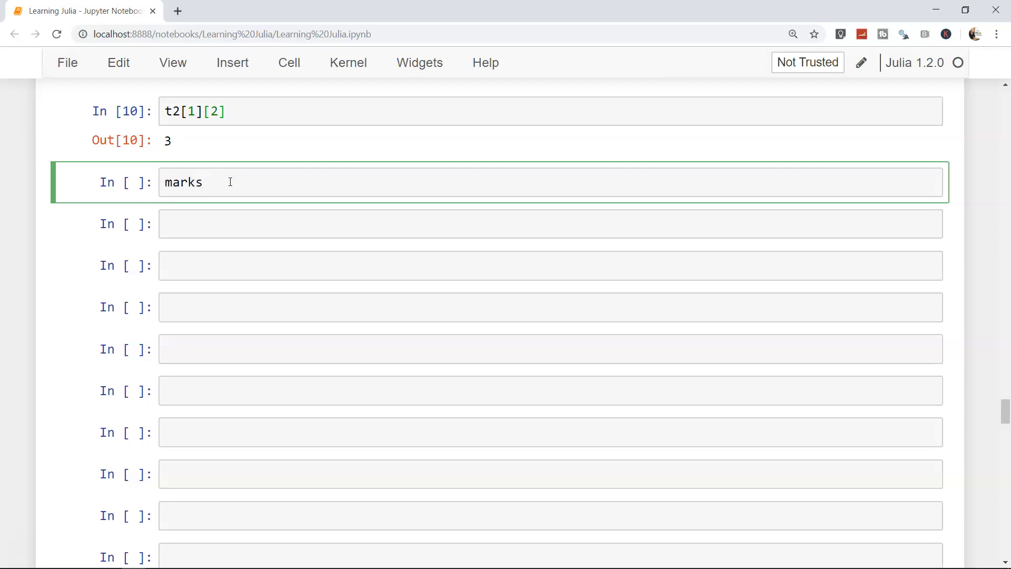
text(=)
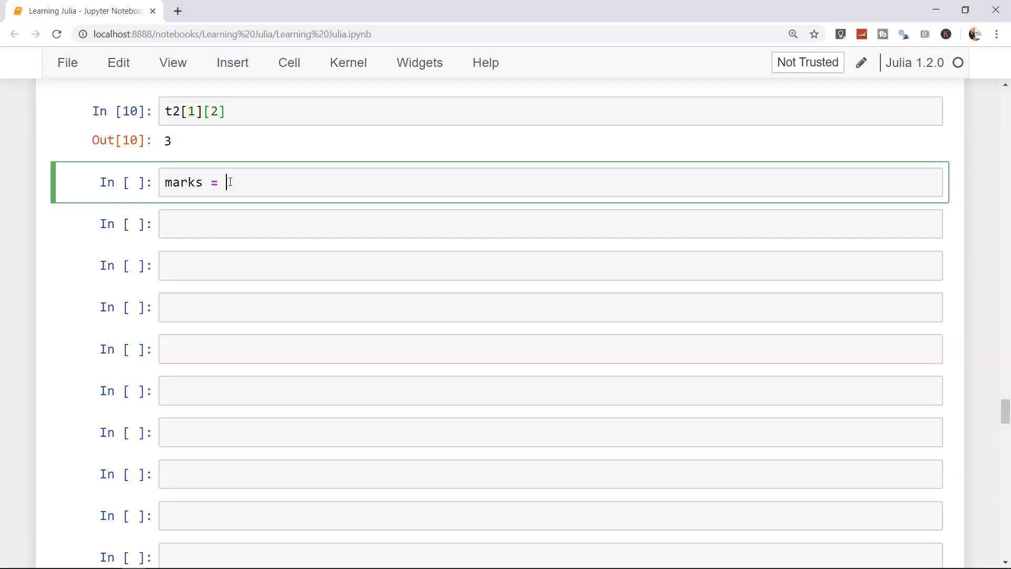
text(())
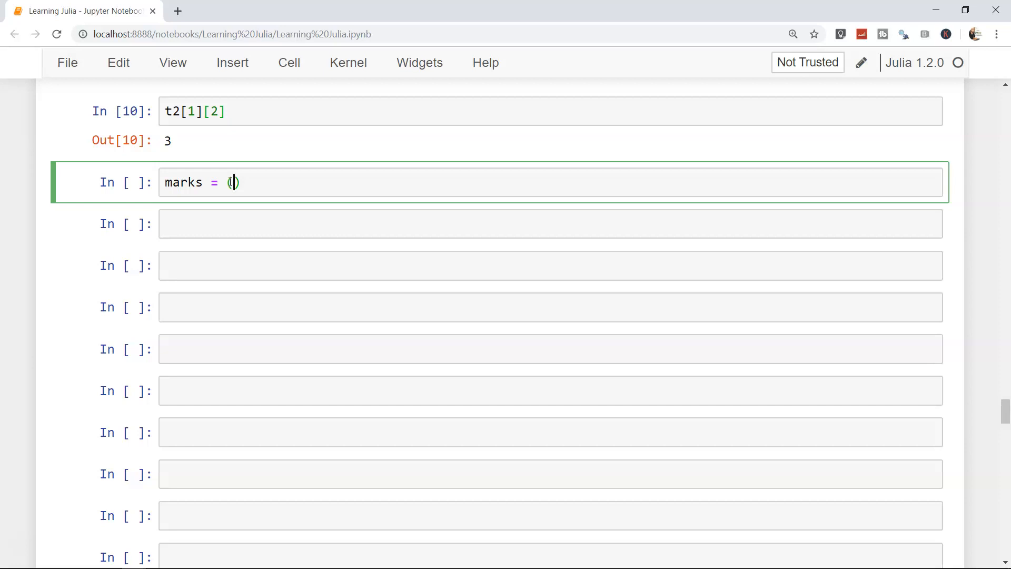
text(Science)
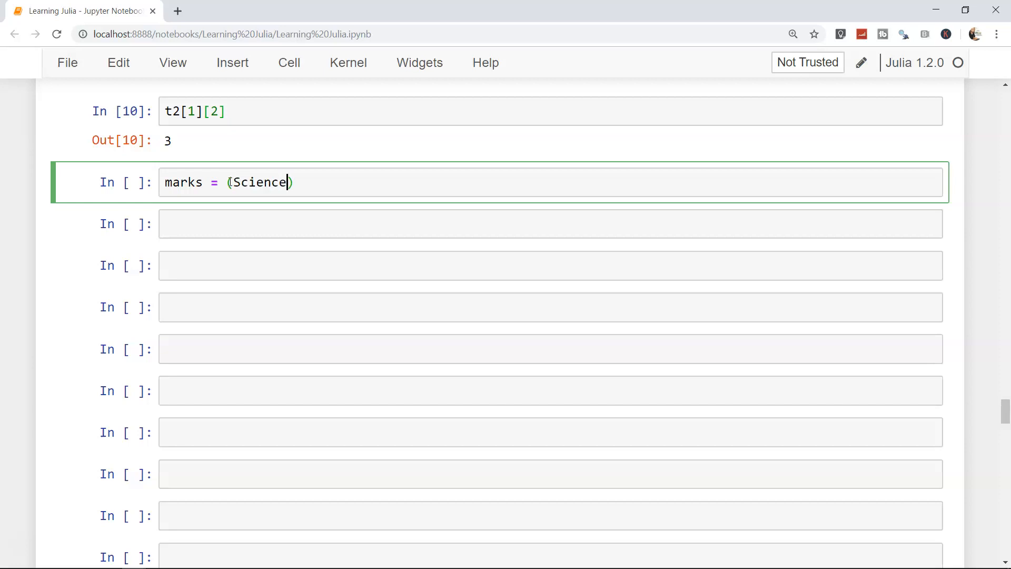
text(= ())
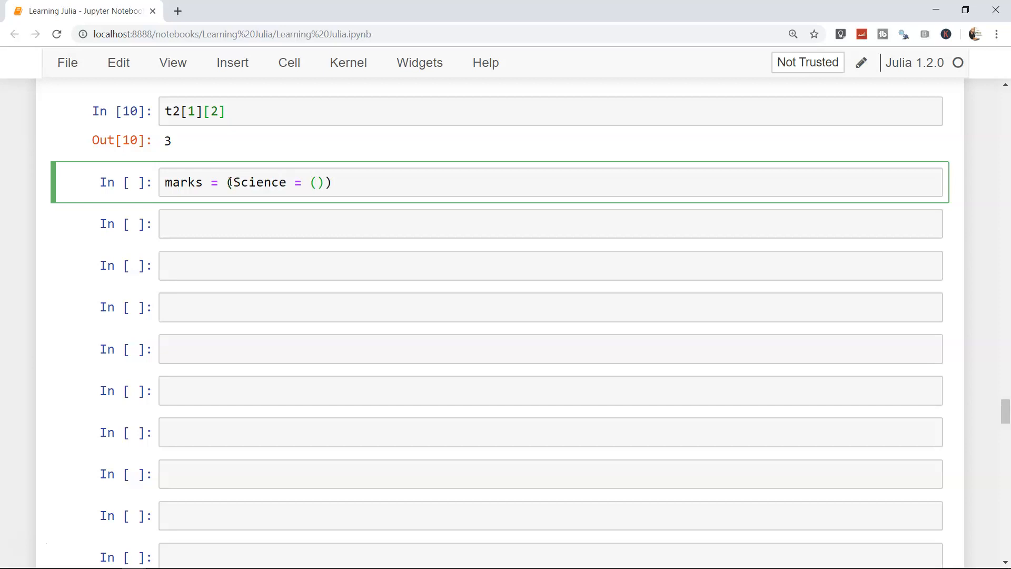
text(90,100)
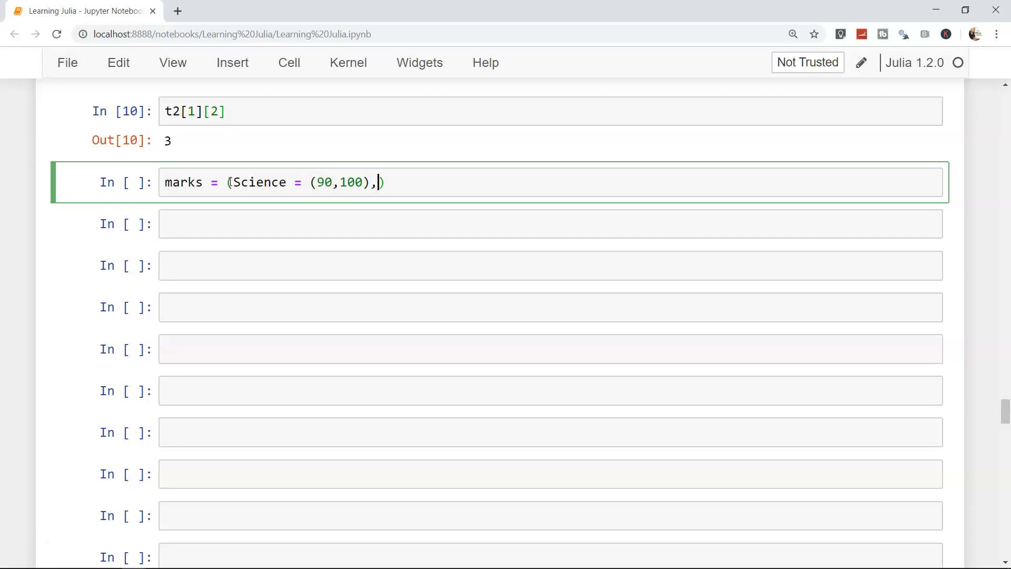
Add Maths = (95,100) and English(75,100), running into an invalid named tuple element error
text(Maths =)
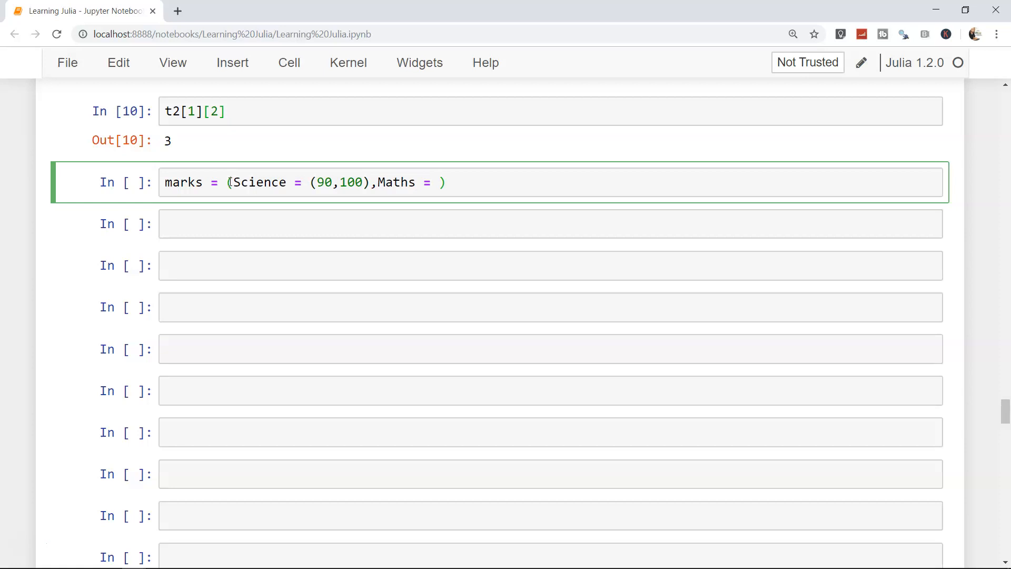
text(95)
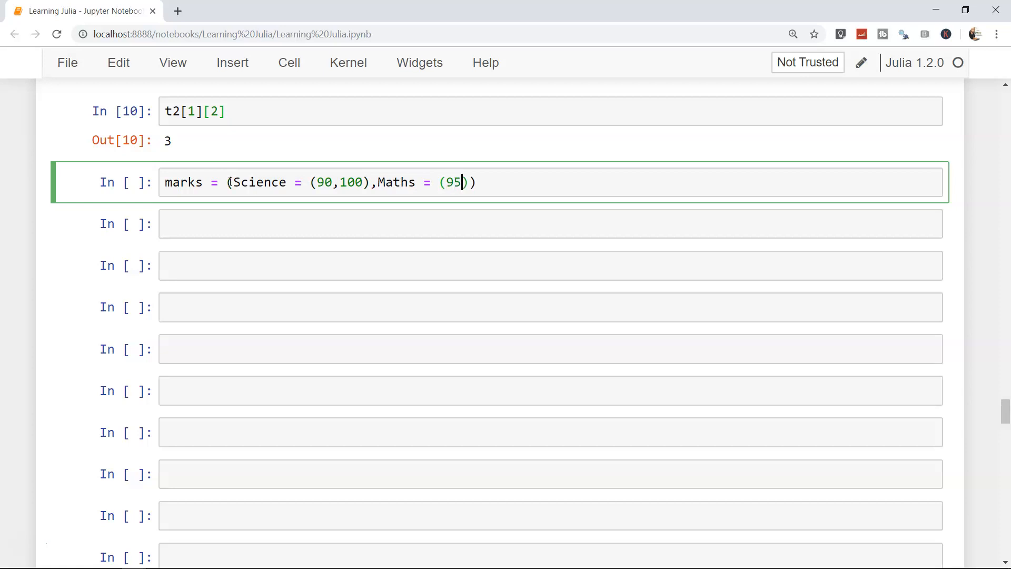
text(,100)
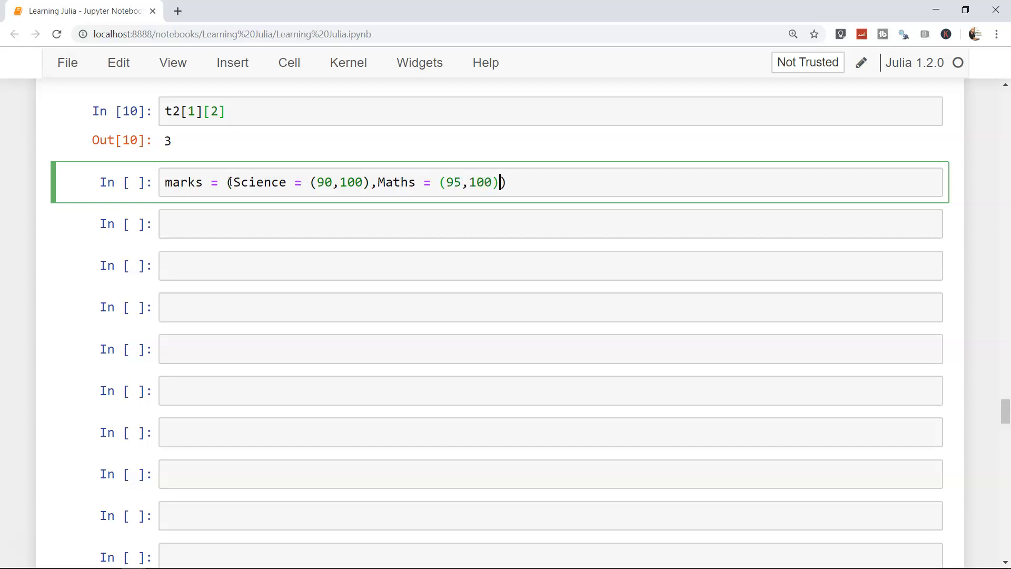
text(,)
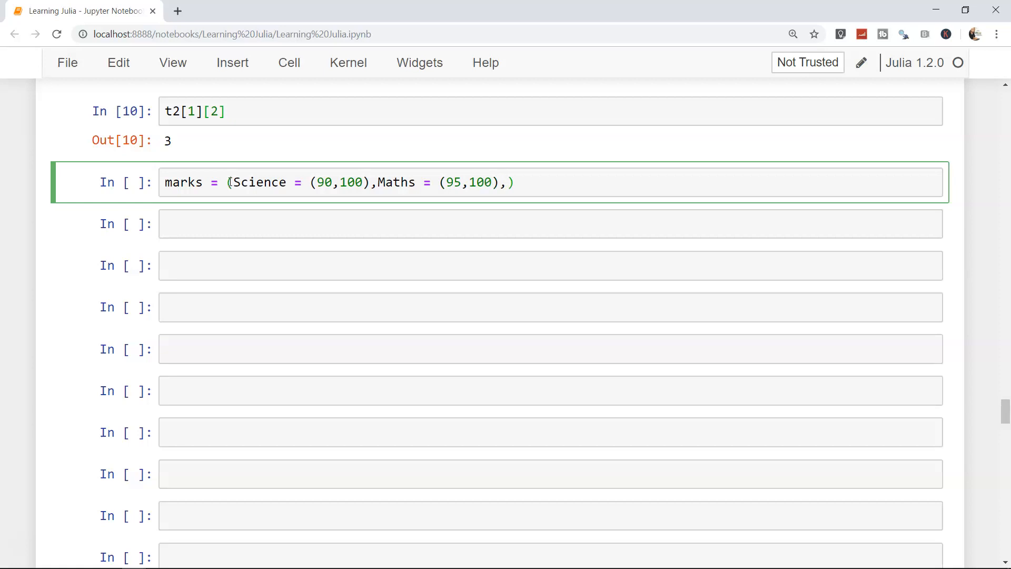
text(E)
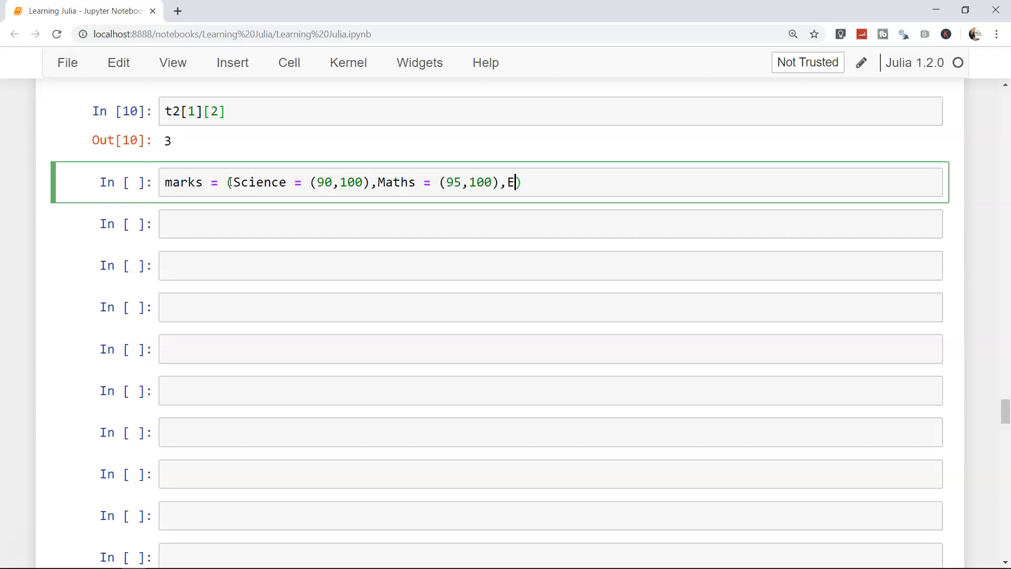
text(nglish()))
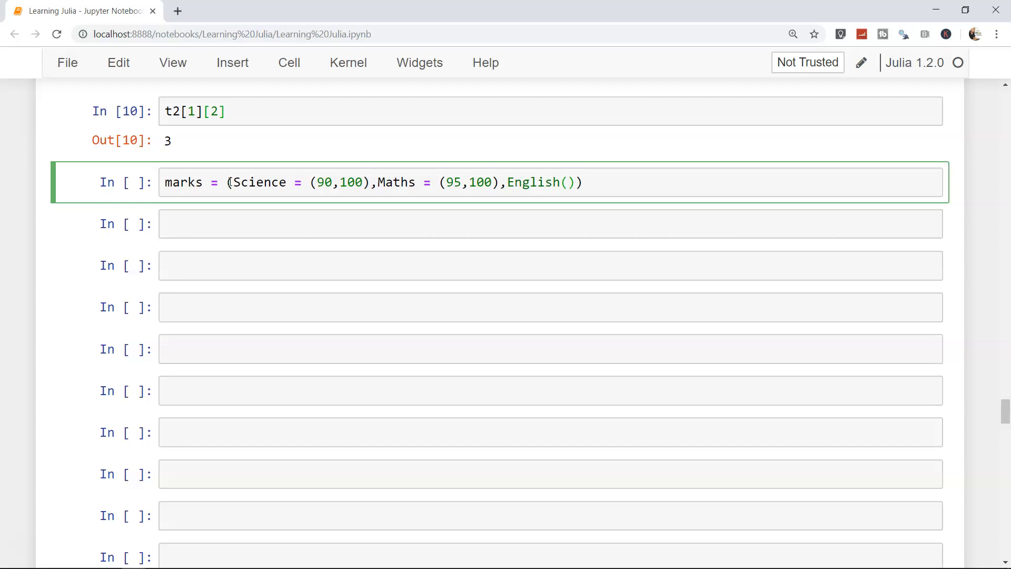
text(75,100)
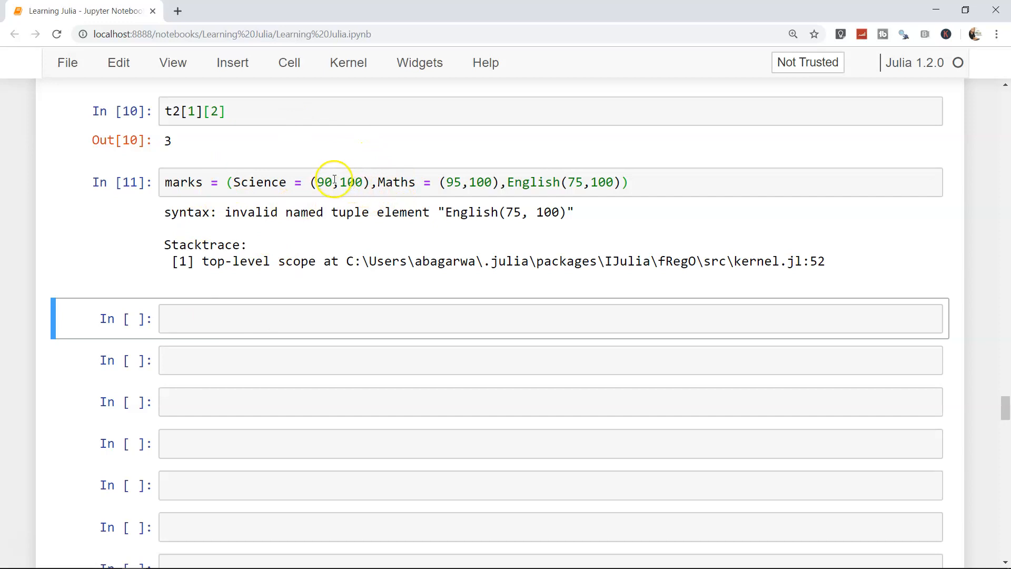
mouse_move(367, 189)
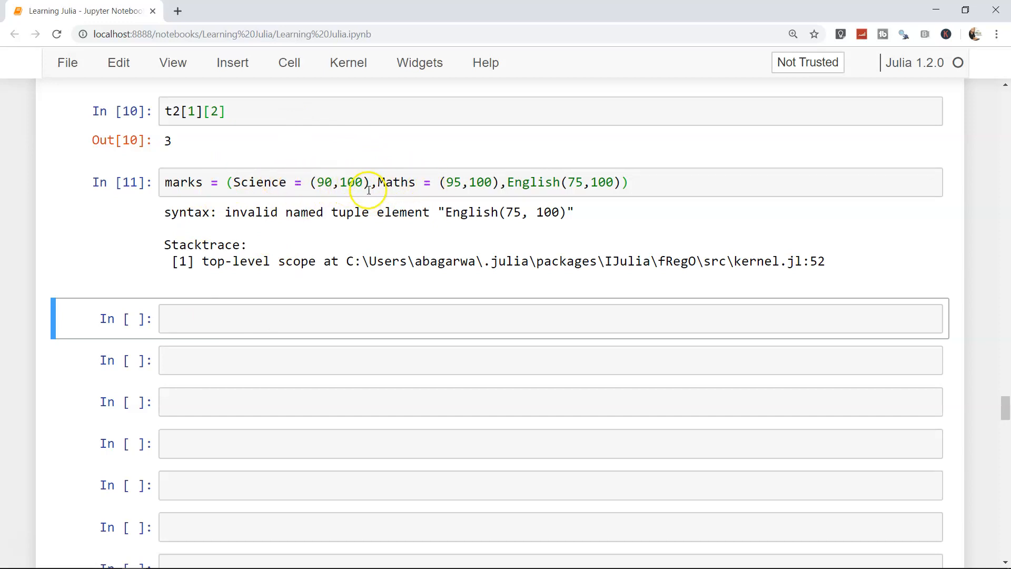
mouse_move(509, 182)
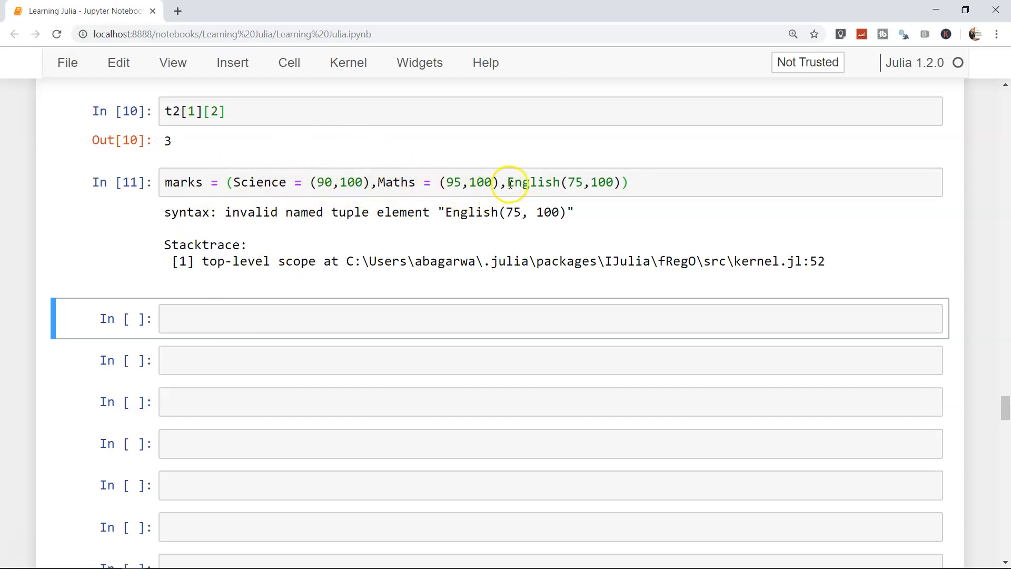
Correct English to English = (75,100) and rerun marks successfully
click(508, 182)
text( = )
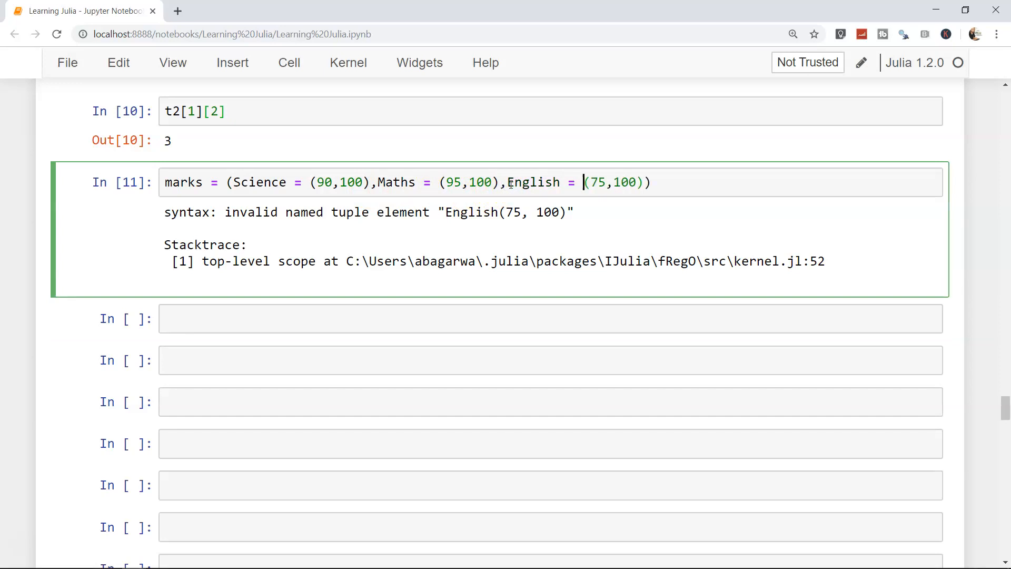
key(shift+enter)
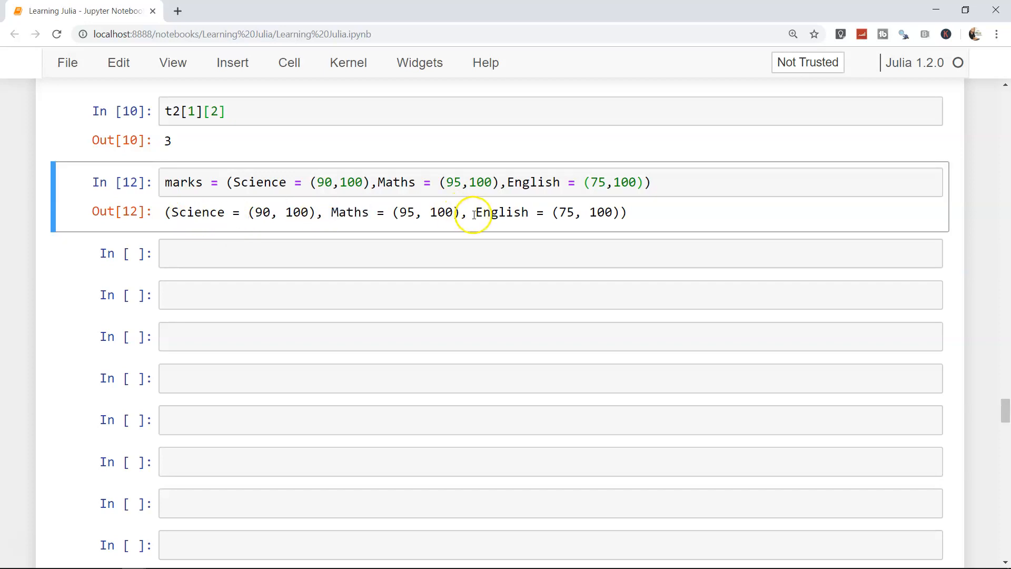
click(550, 182)
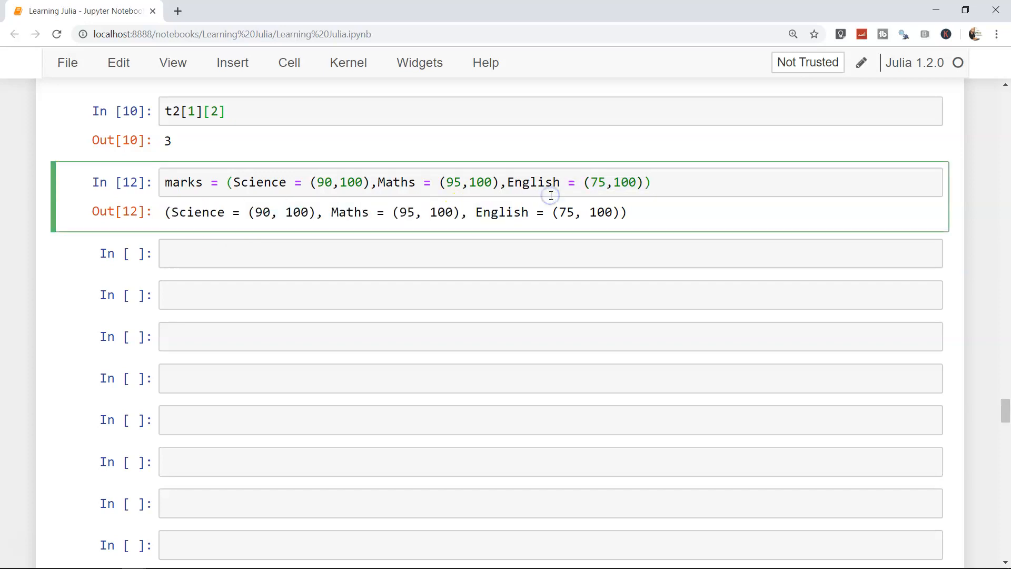
text(m)
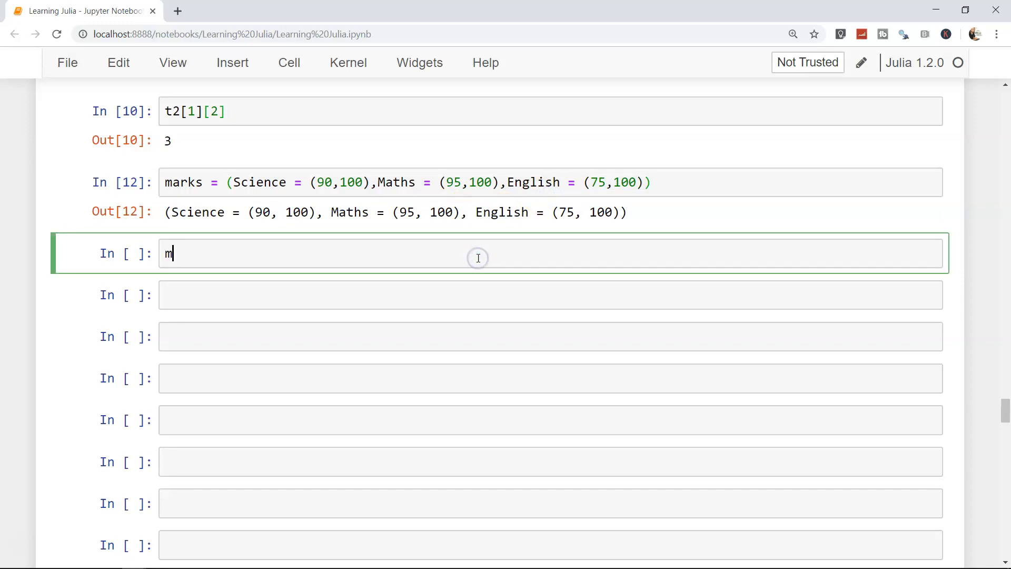
Access marks.Science giving (90, 100) and marks.Maths giving (95, 100)
text(arks.Sc)
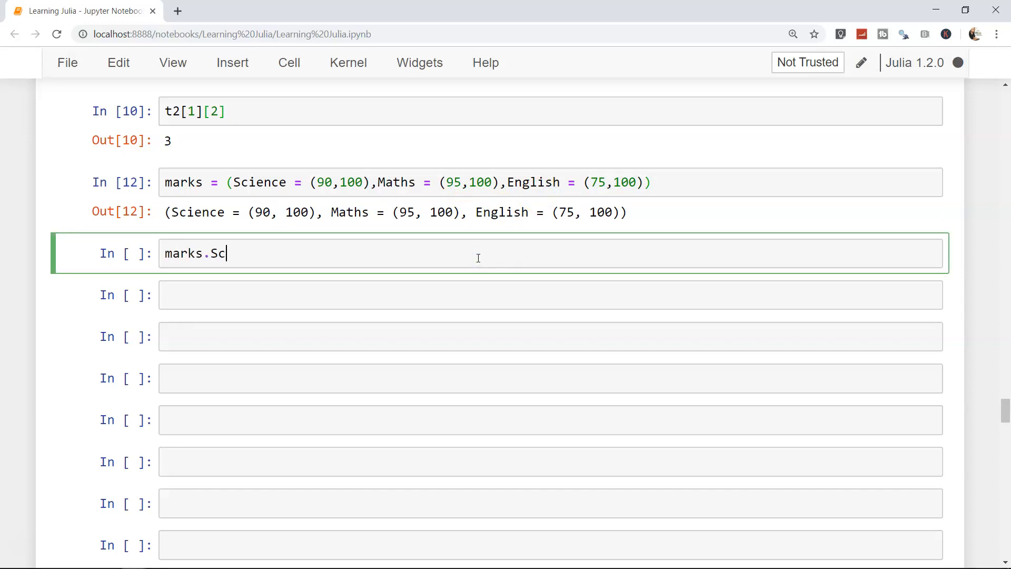
text(ience)
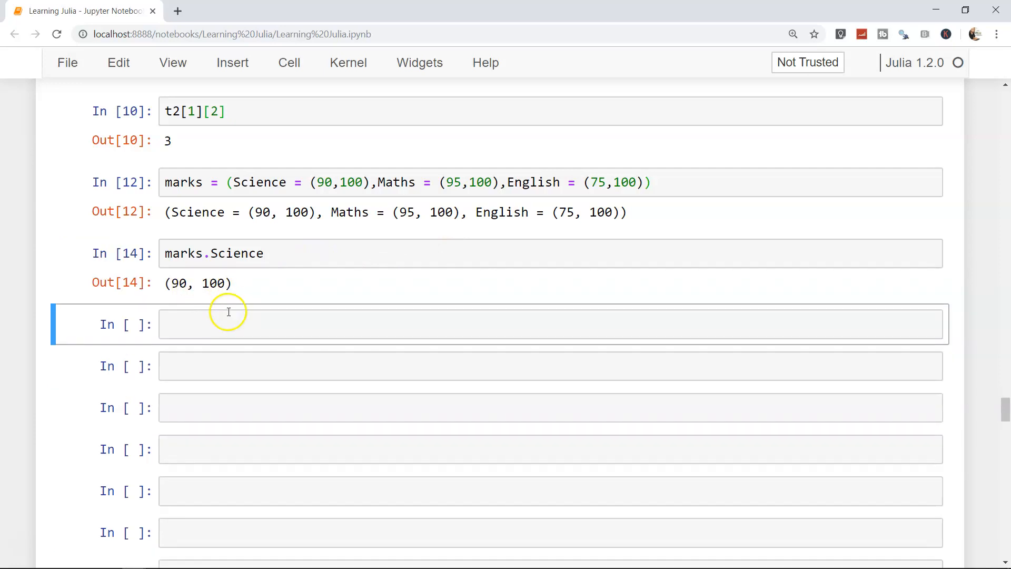
click(227, 323)
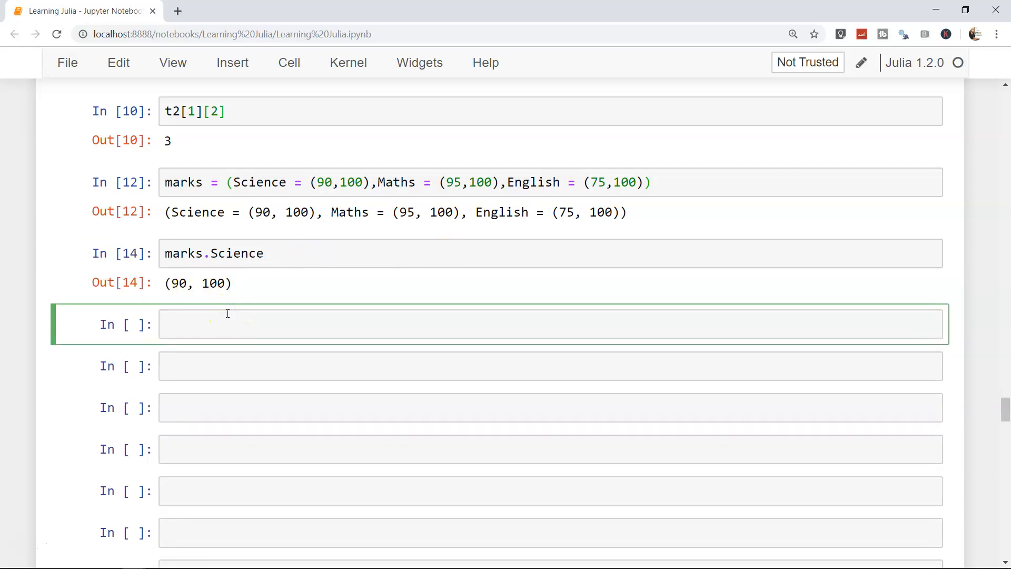
text(marks.)
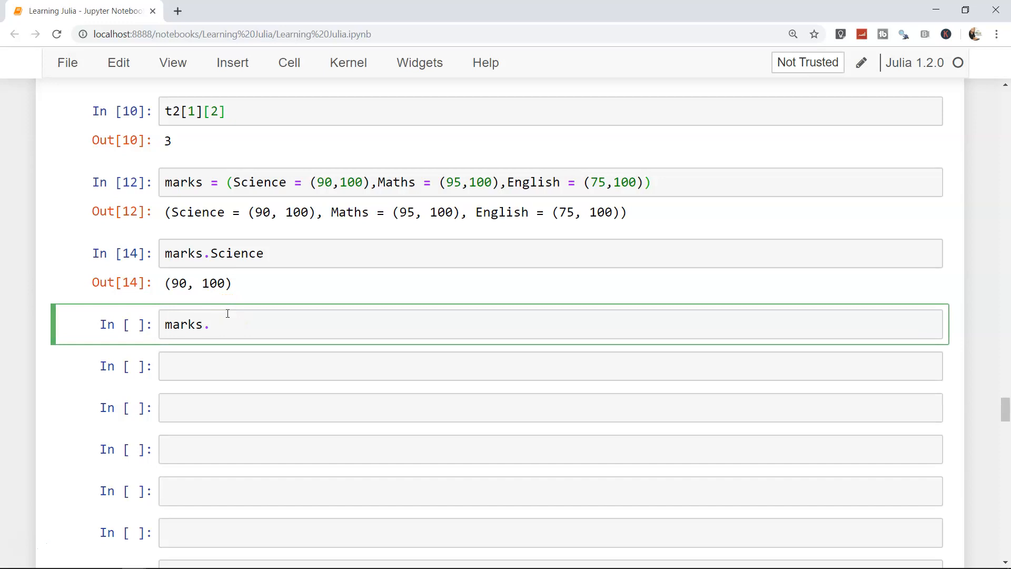
key(tab)
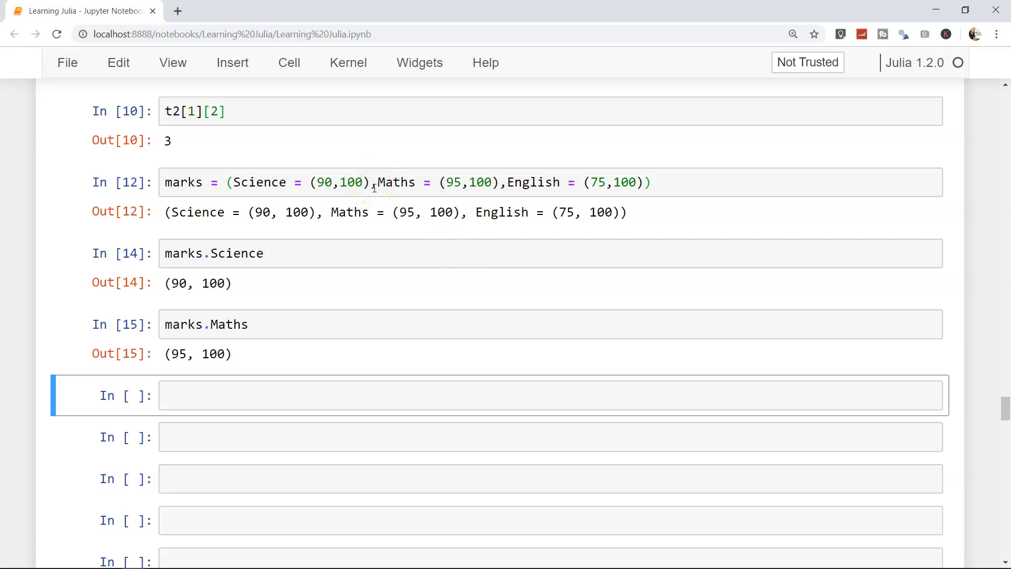
text(mar)
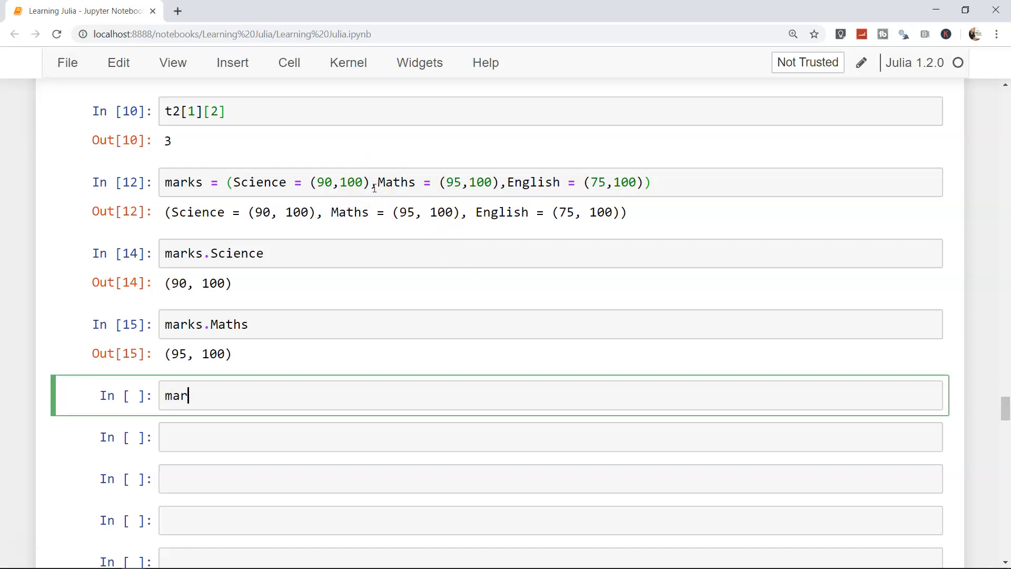
Start marks2 with History = (80,100), fixing a mistyped field name
text(ks2 =)
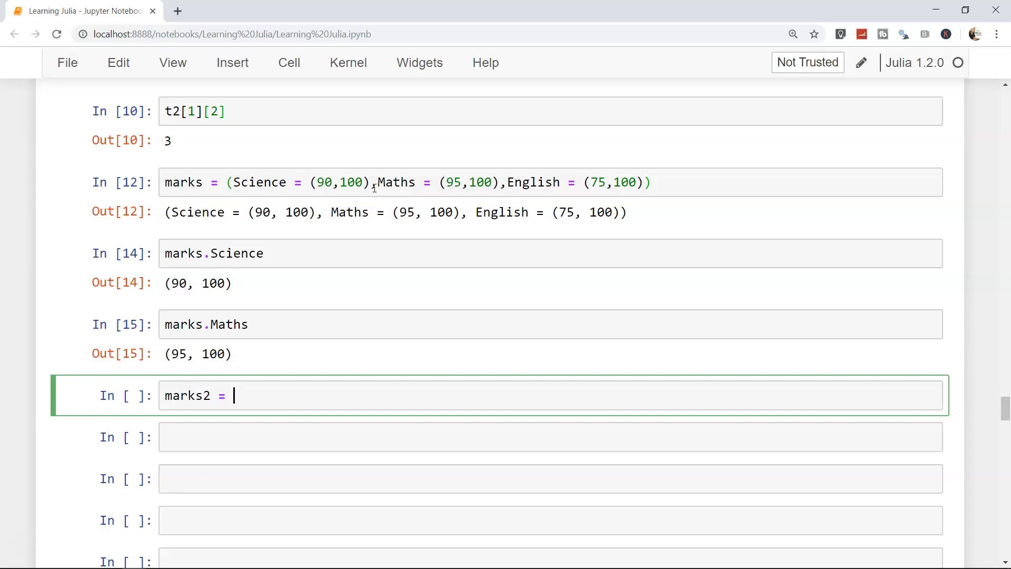
text(()
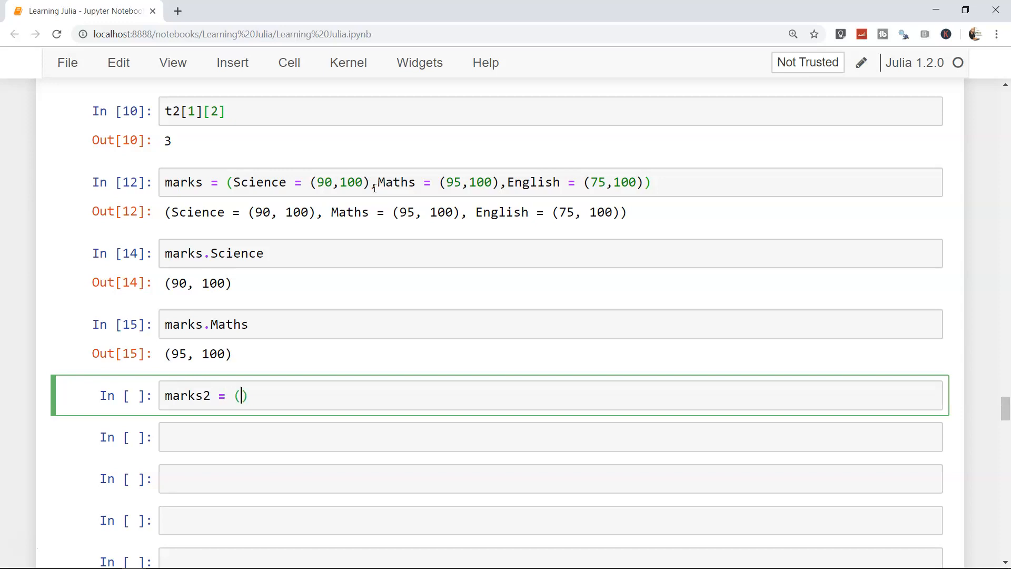
text(Scoia)
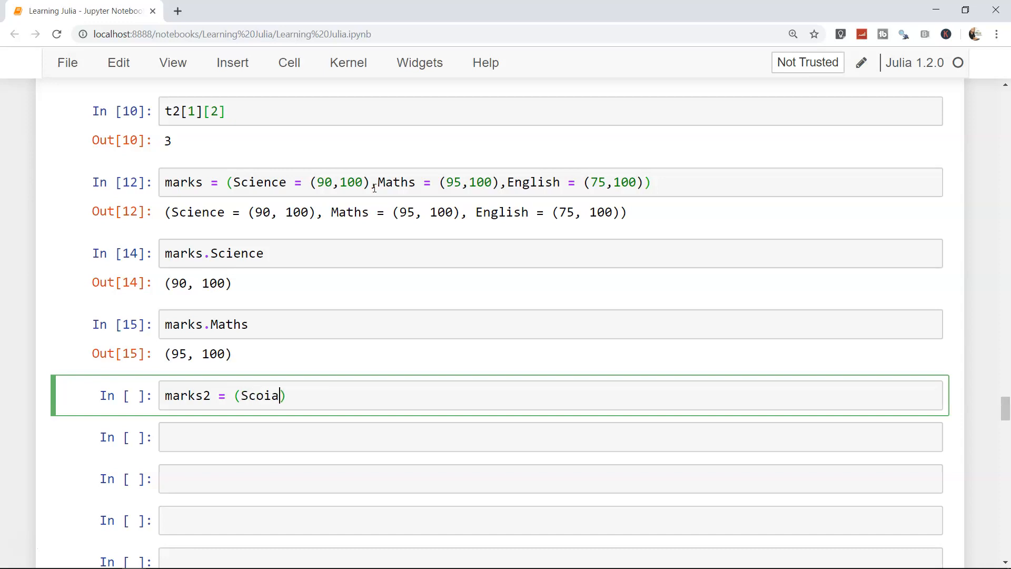
key(BackSpace)
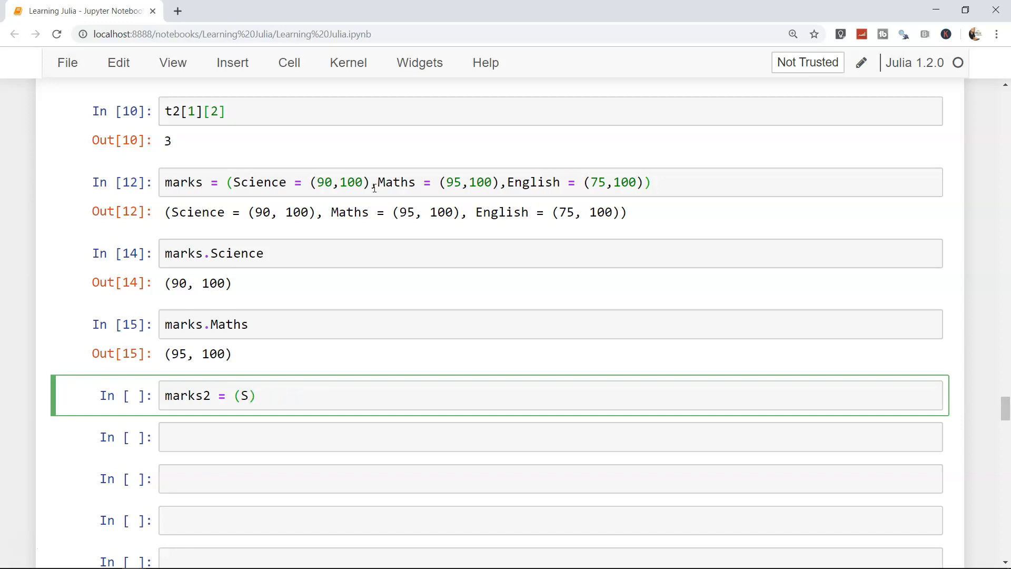
text(History = ()
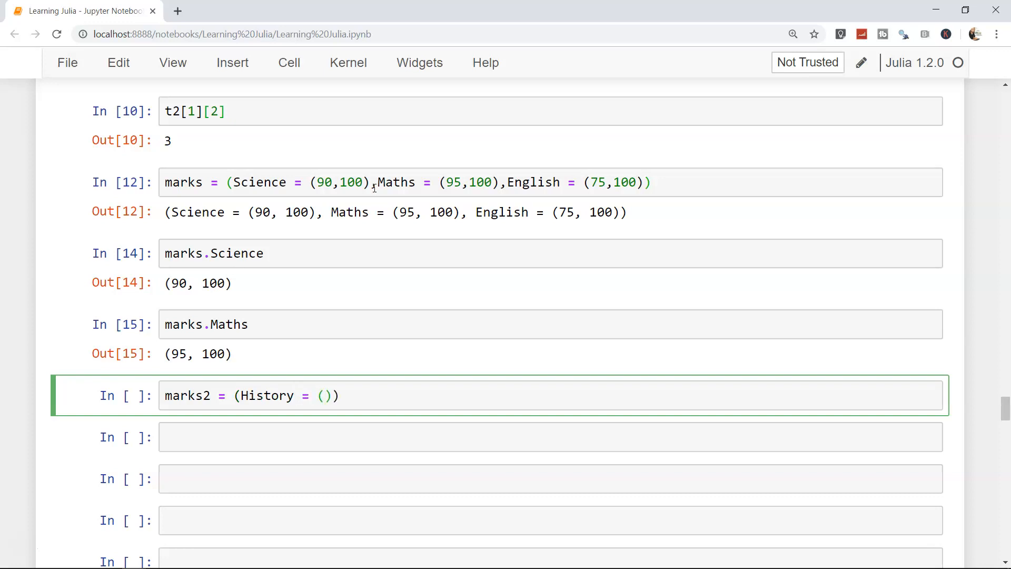
text(80,100)
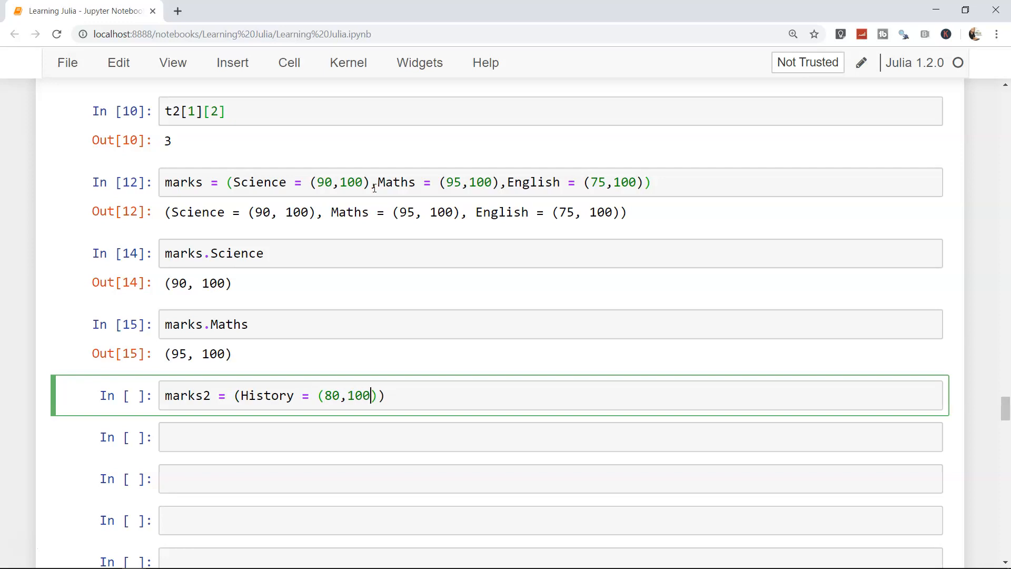
Add Sports = (85,100) and run marks2
text(,)
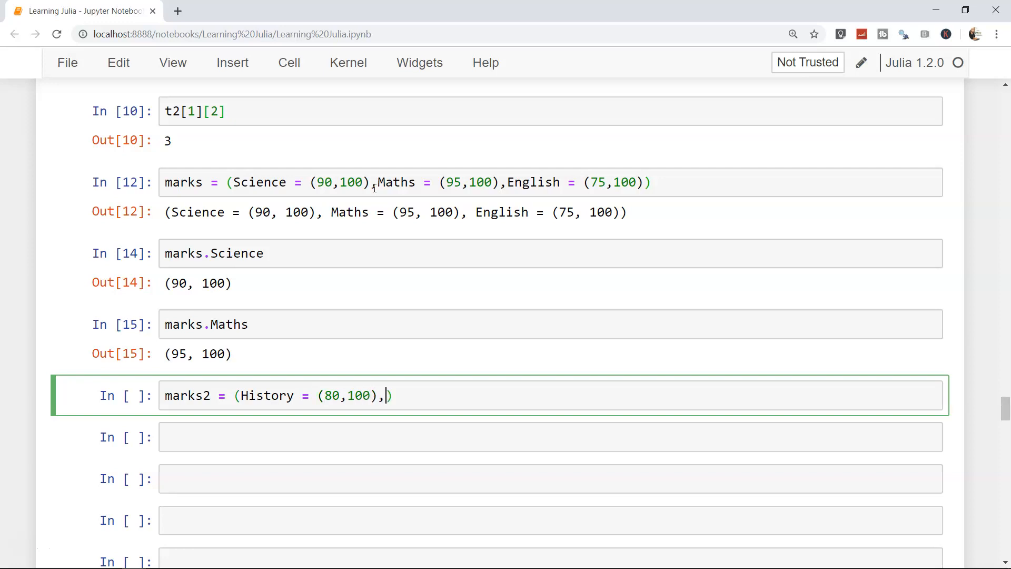
text(Sports =)
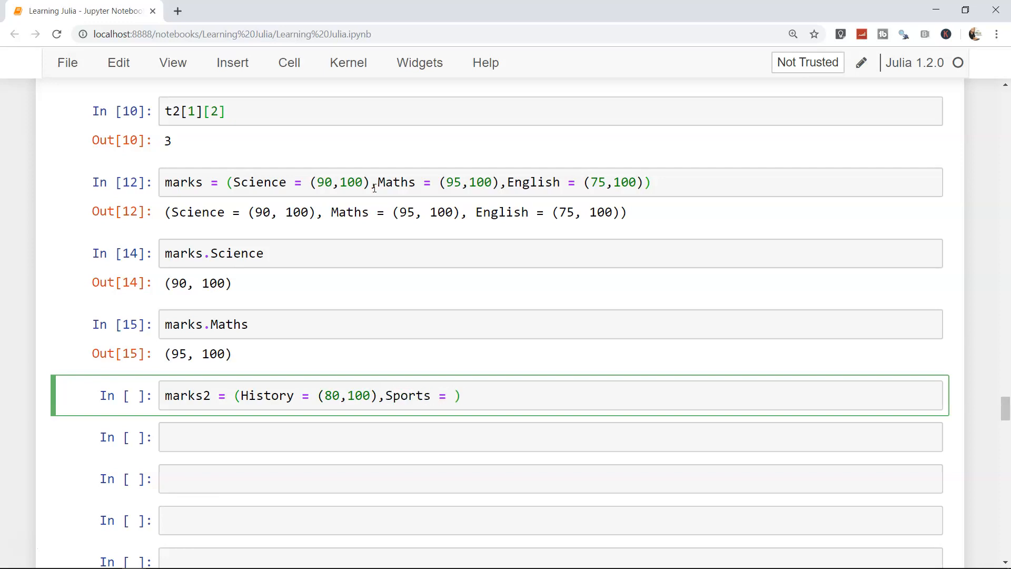
text(())
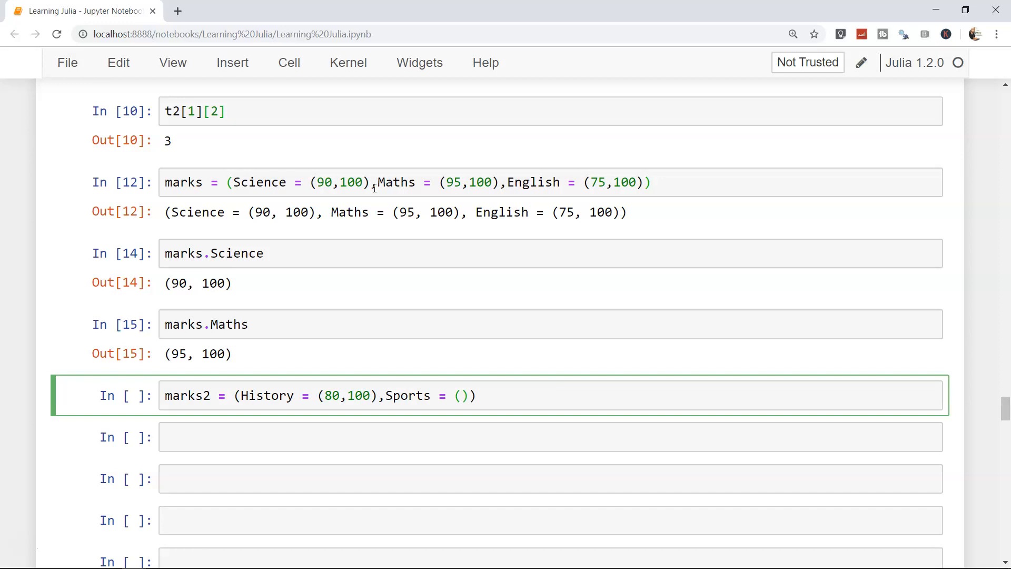
text(85,100)
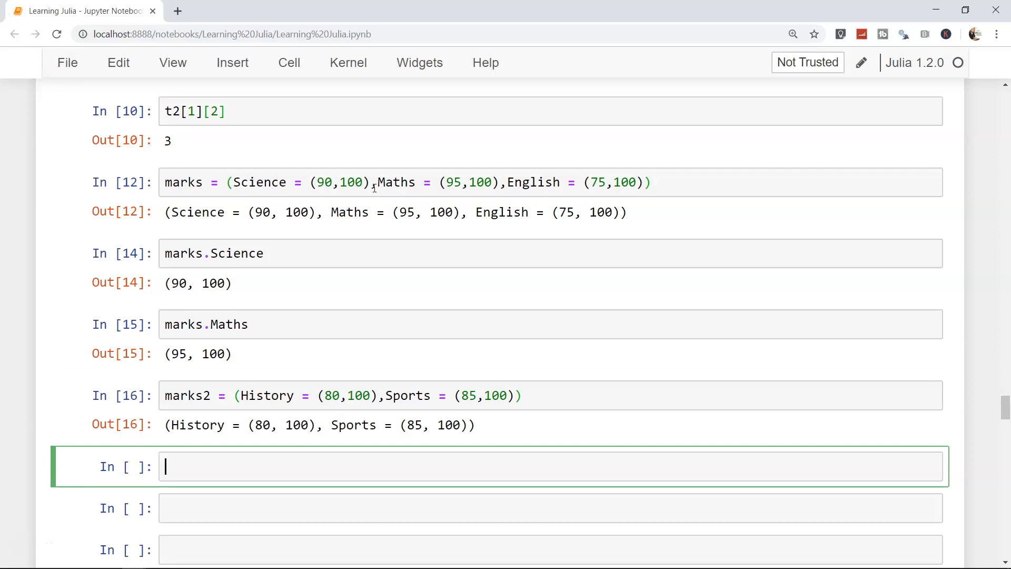
text(me)
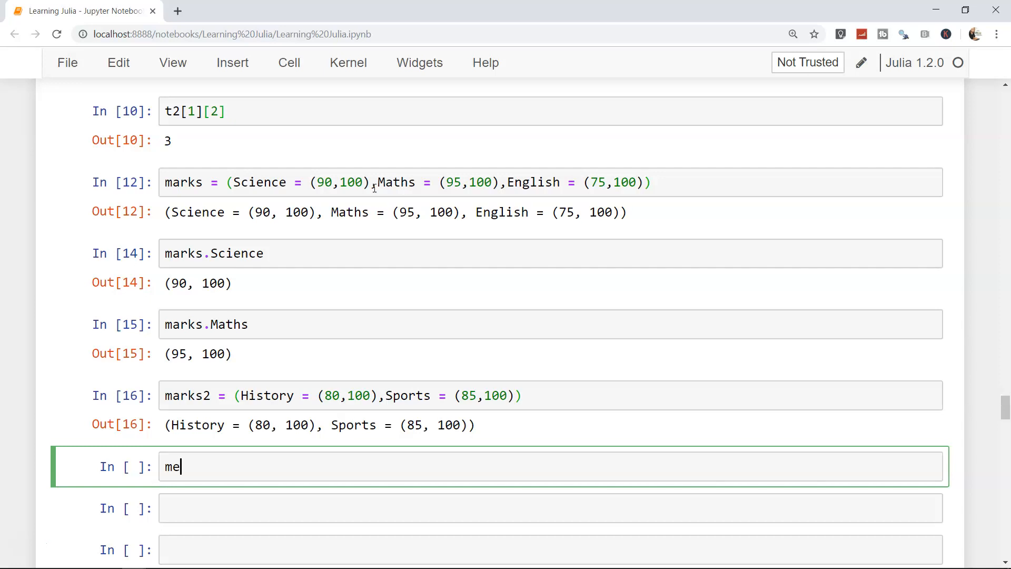
Run merge(marks,marks2) to get one named tuple with all five subjects
text(rge(mark)
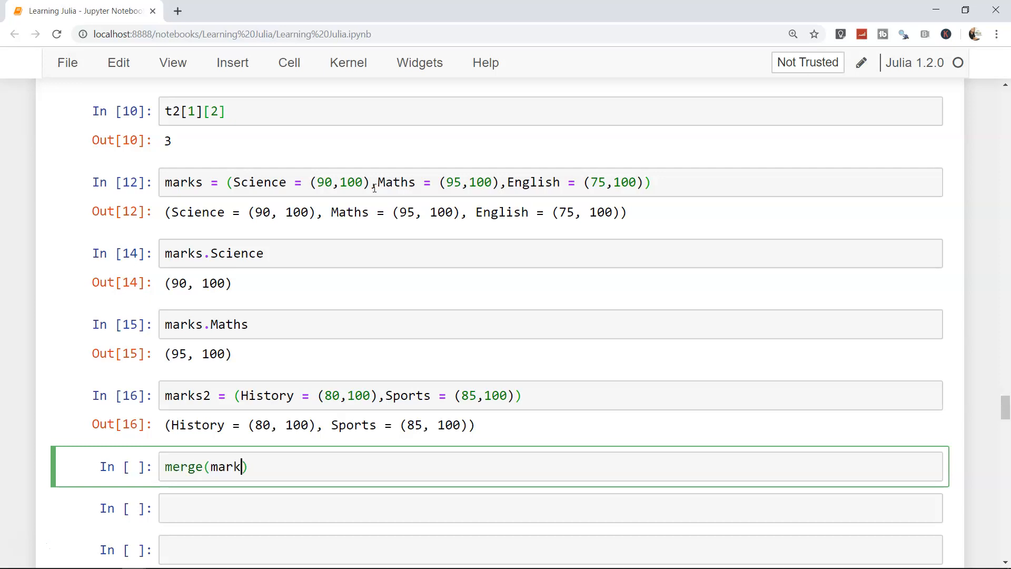
text(s,marks2)
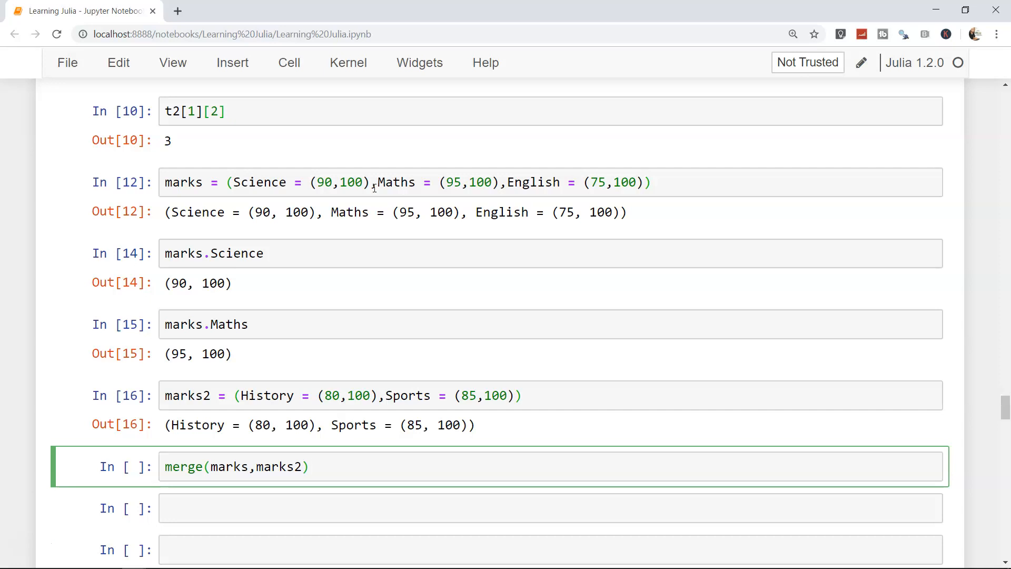
key(shift+enter)
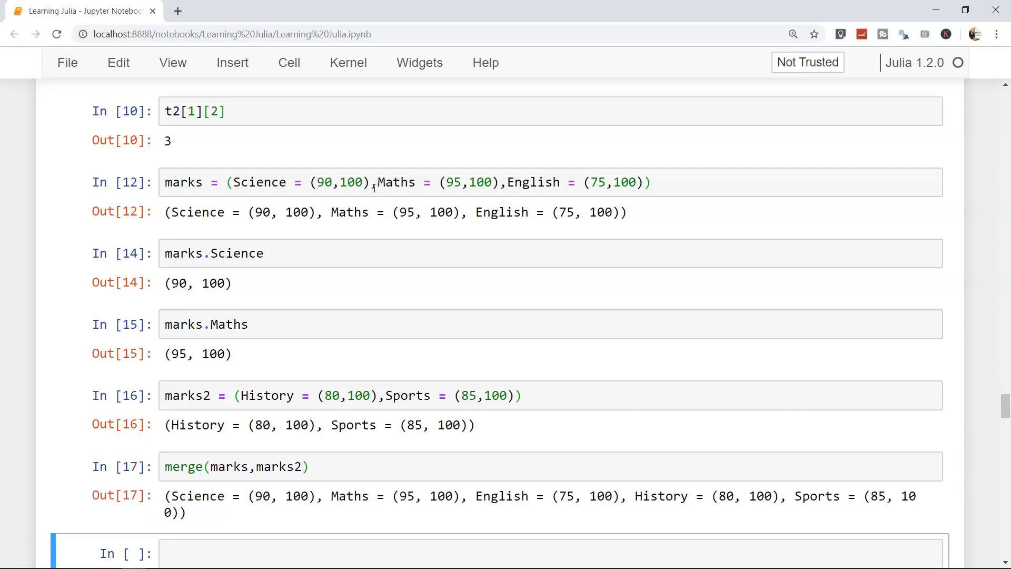
scroll(down, 3)
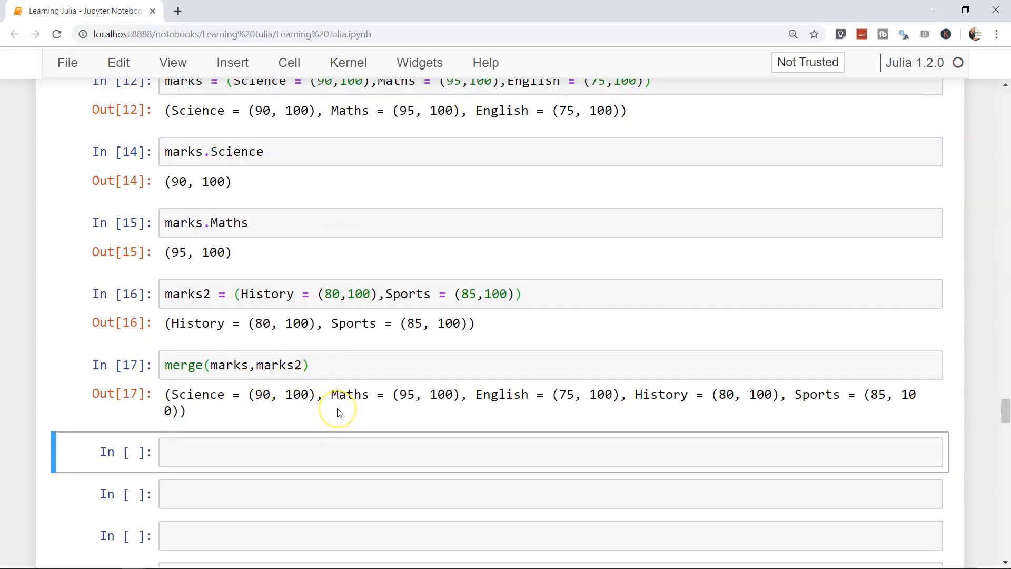
mouse_move(338, 412)
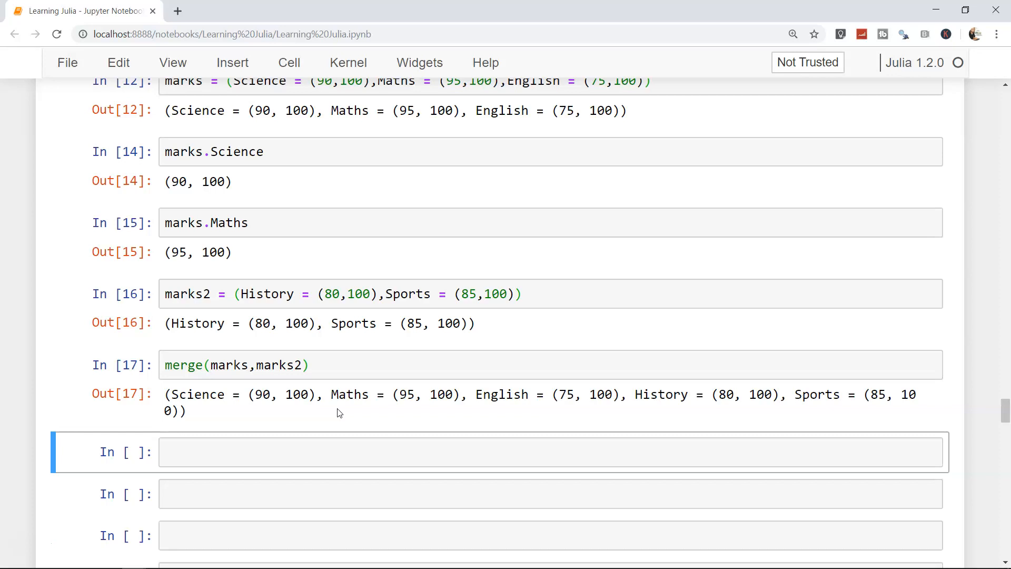
mouse_move(315, 399)
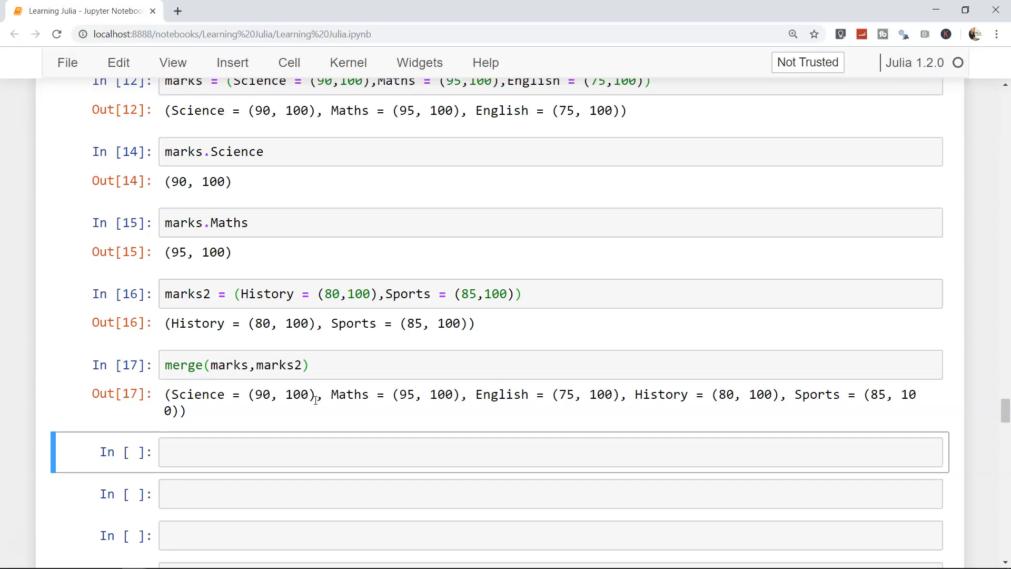
click(192, 365)
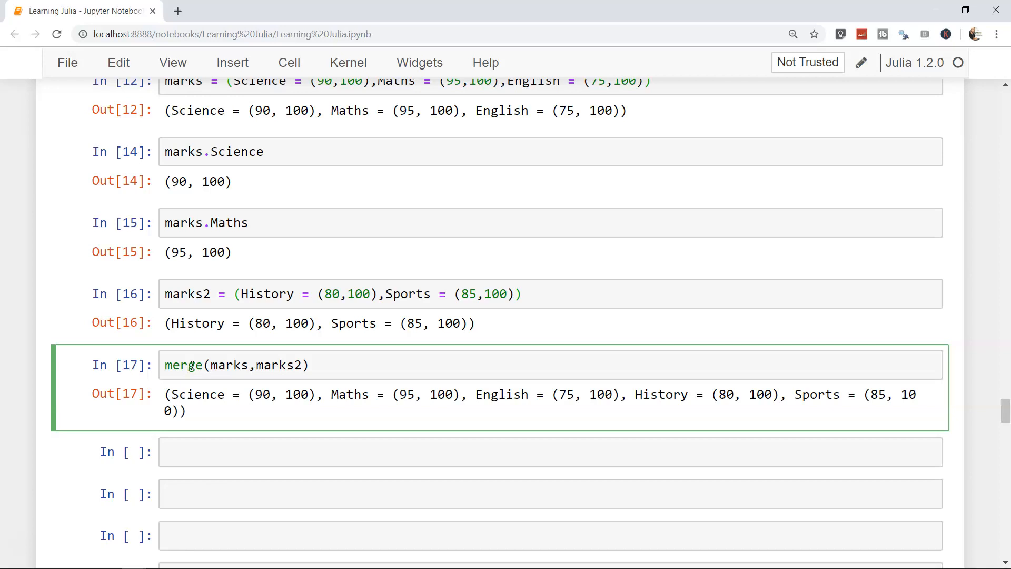
click(188, 365)
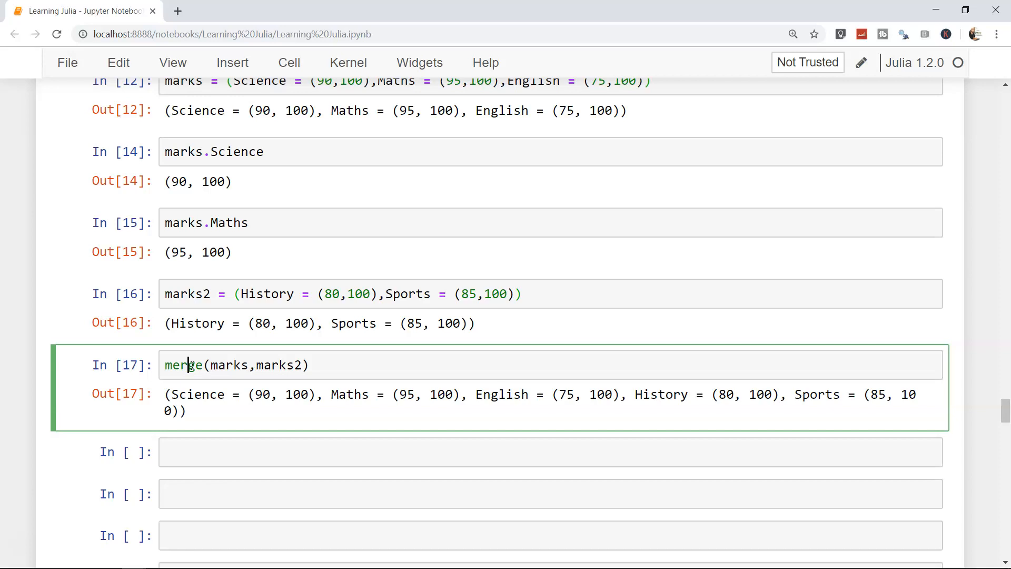
key(ctrl+s)
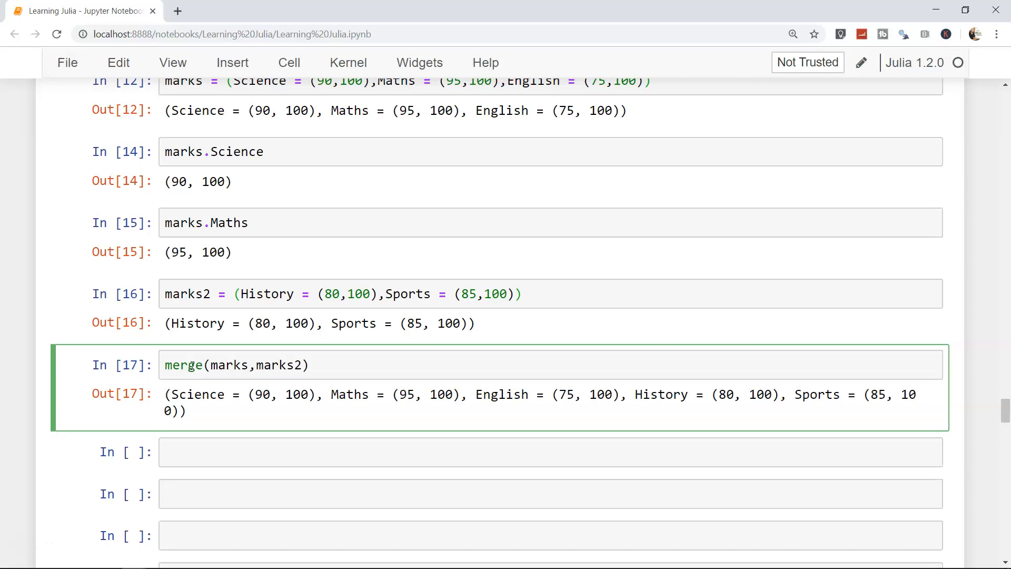
click(190, 365)
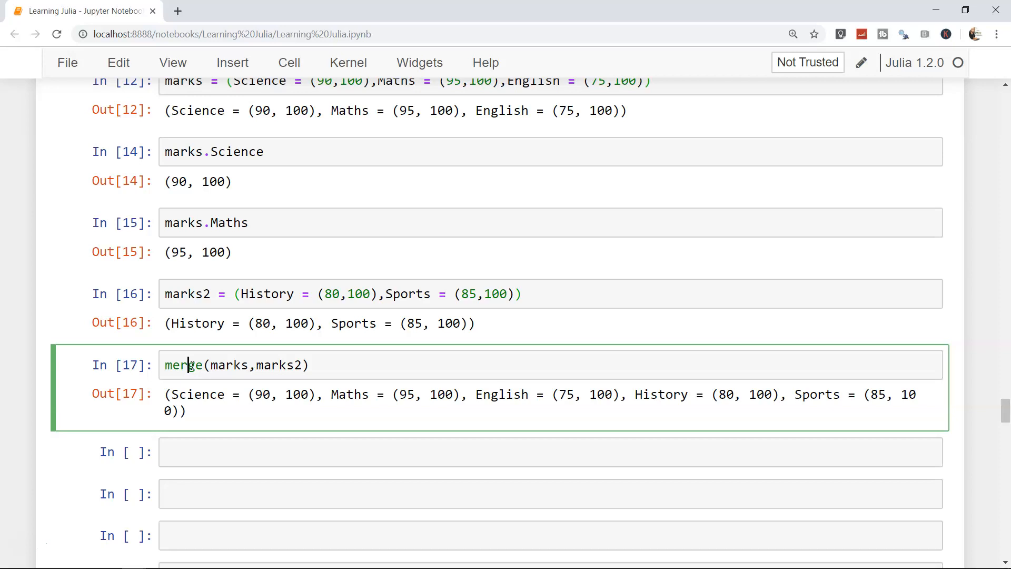